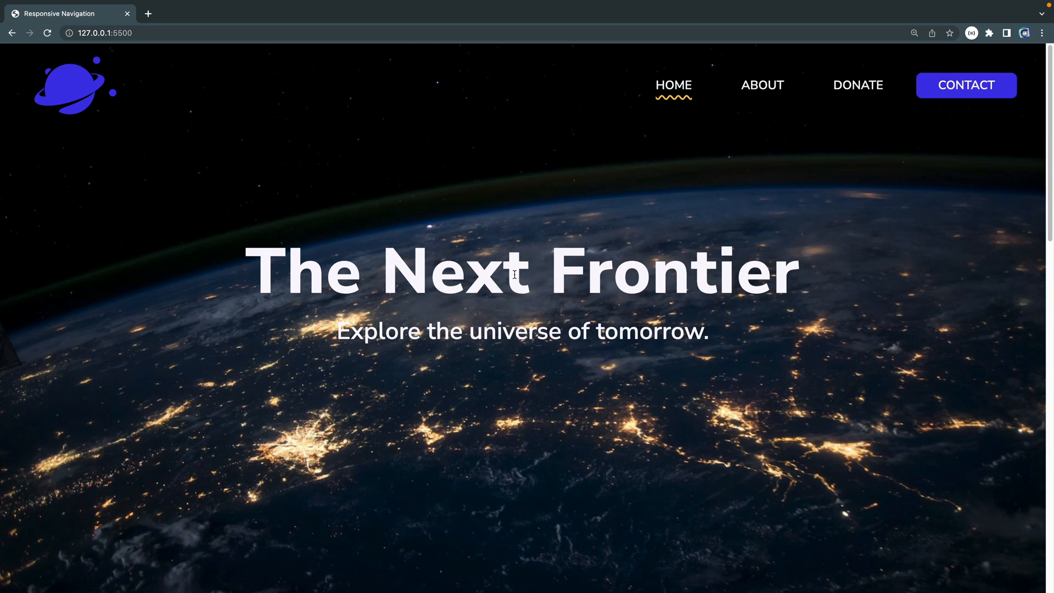
Step: Visit the About, Contact and Home pages to check the navigation bar
{"action": "left_click", "coordinate": [762, 84]}
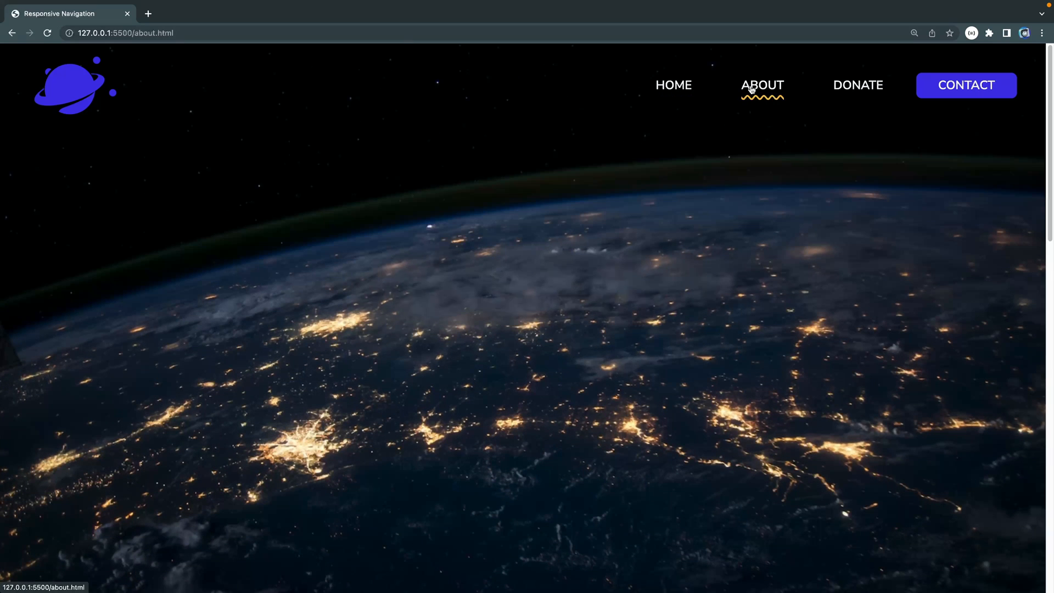
{"action": "left_click", "coordinate": [965, 86]}
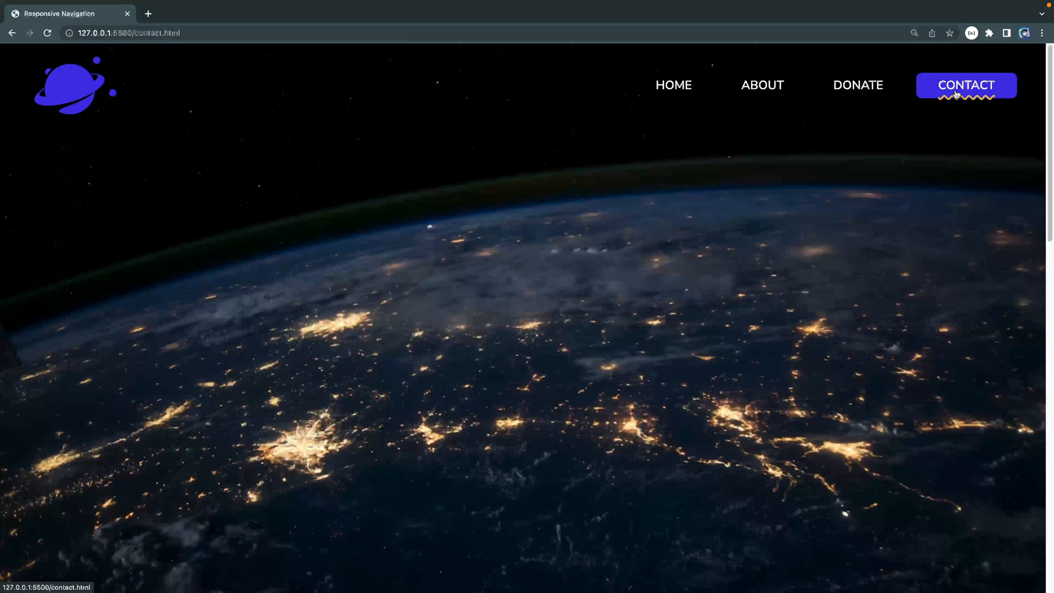
{"action": "left_click", "coordinate": [966, 86]}
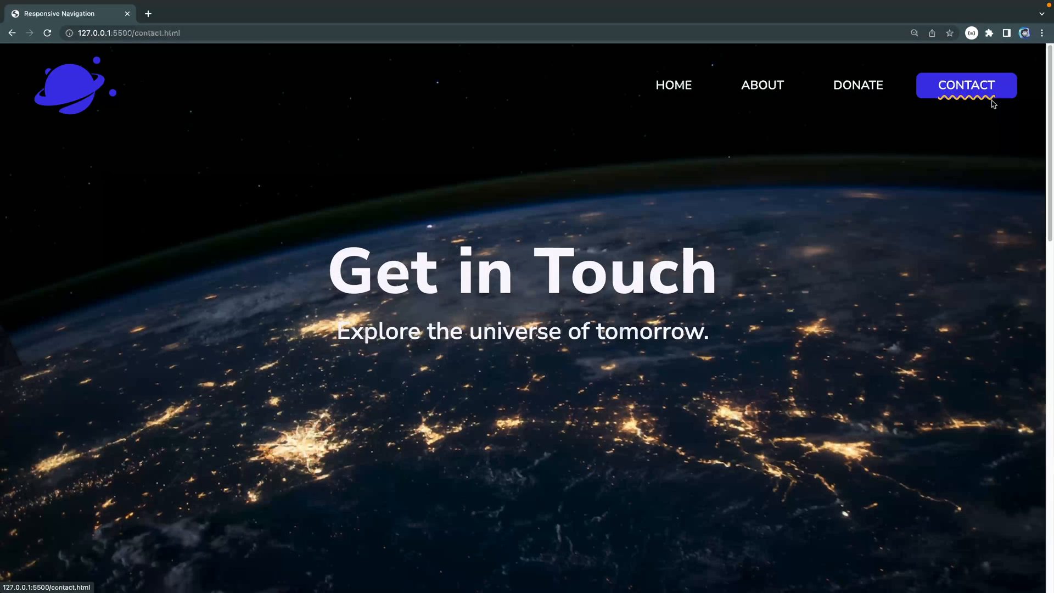
{"action": "mouse_move", "coordinate": [673, 85]}
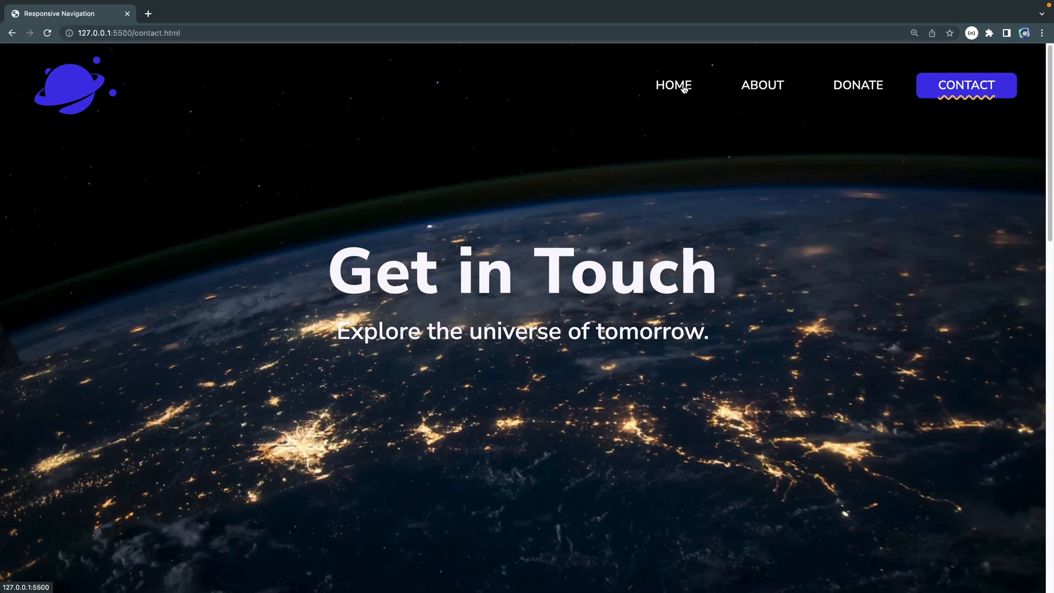
{"action": "left_click", "coordinate": [673, 84]}
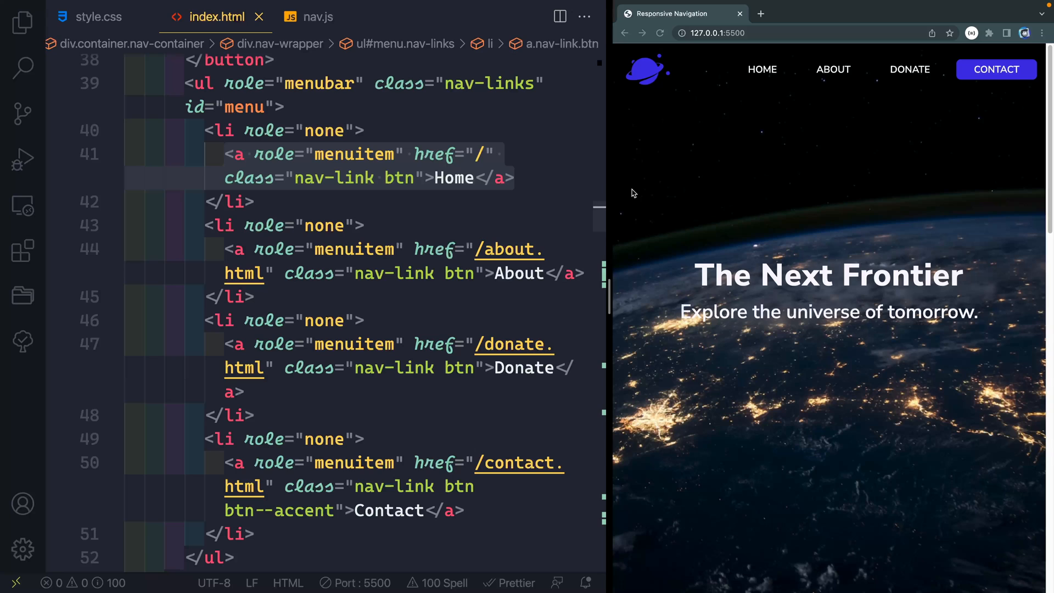
{"action": "mouse_move", "coordinate": [955, 111]}
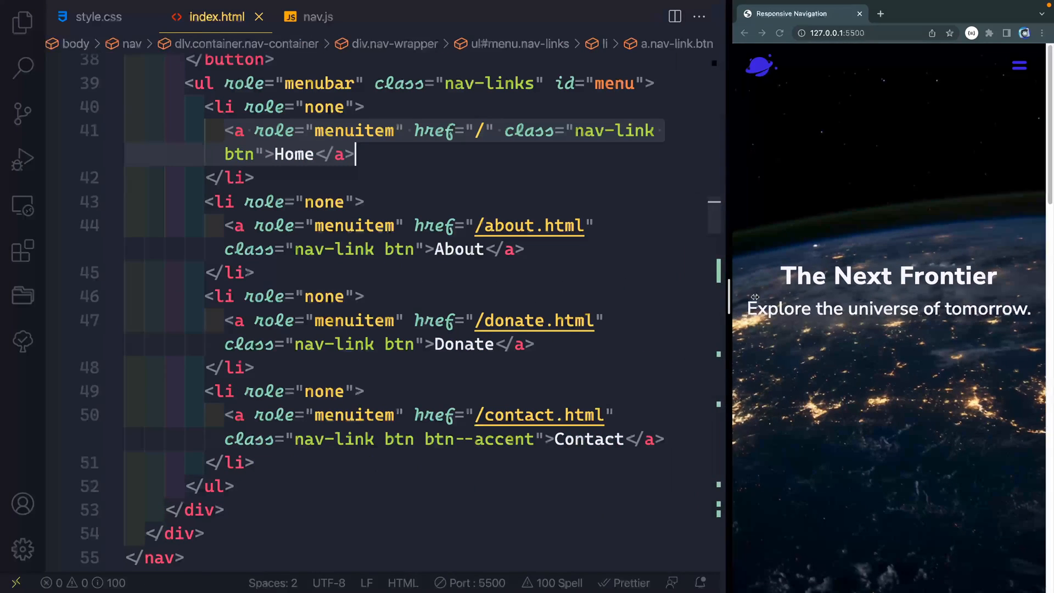
{"action": "left_click", "coordinate": [1019, 66]}
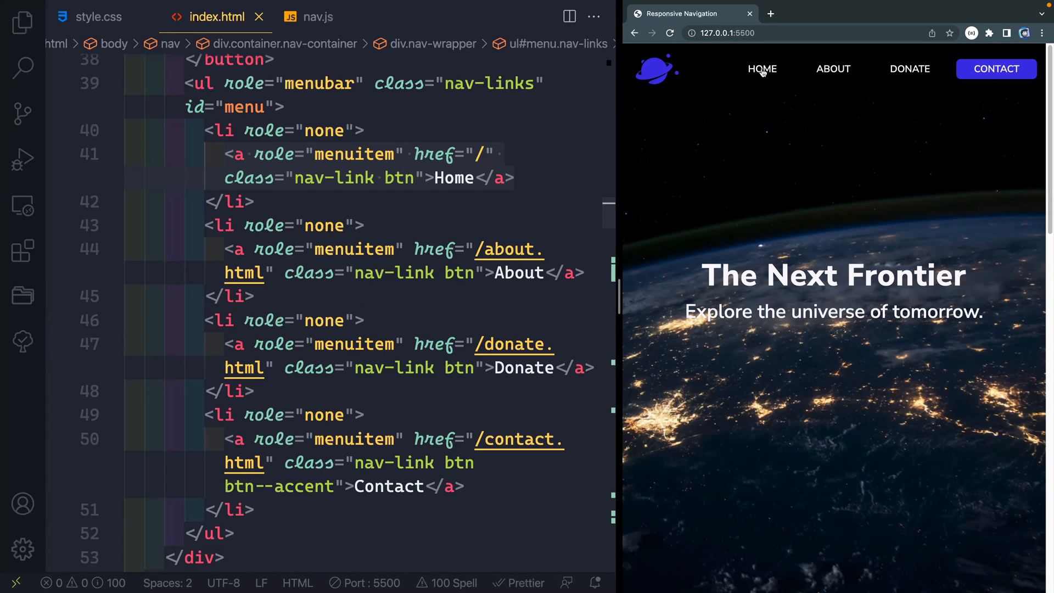
{"action": "mouse_move", "coordinate": [630, 148]}
{"action": "type", "text": "aria-current"}
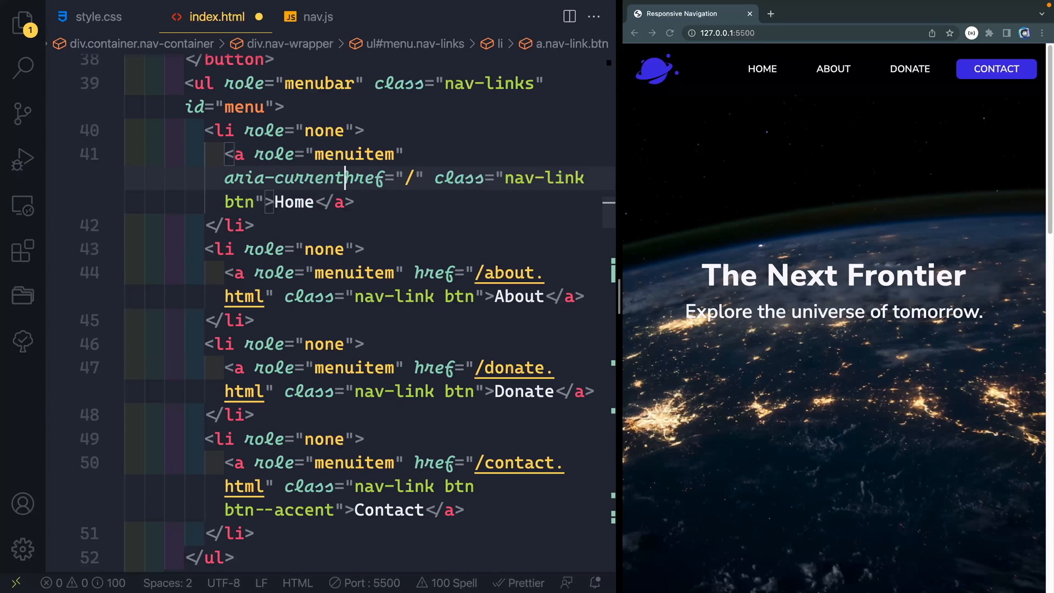
Step: Complete aria-current="page" on the Home anchor and switch to style.css
{"action": "type", "text": "page\""}
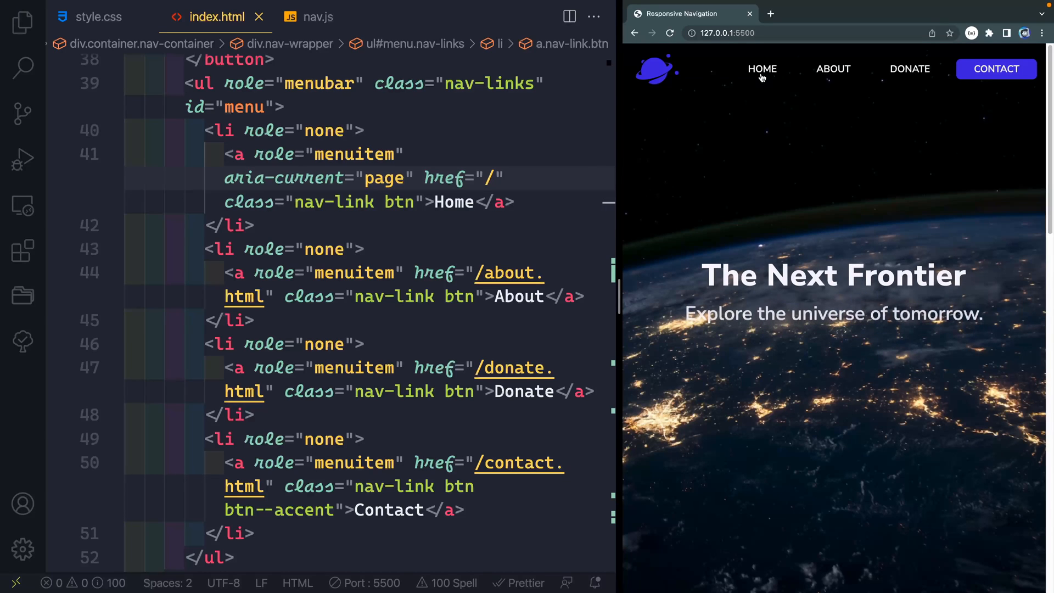
{"action": "left_click", "coordinate": [99, 17]}
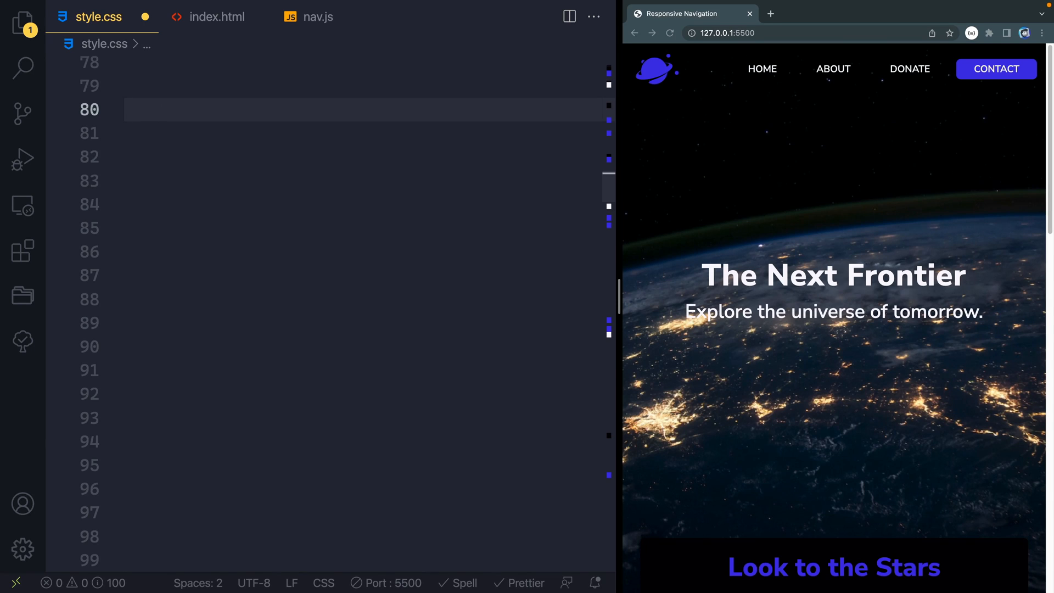
Step: Start a .nav-link[aria-current="page"] rule in style.css
{"action": "type", "text": ".nav-linke"}
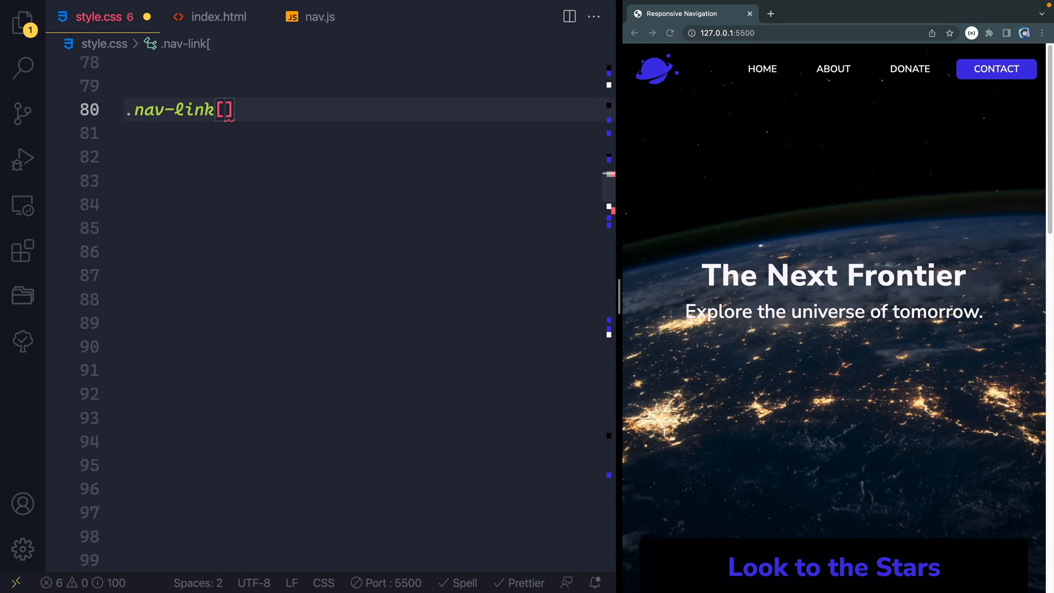
{"action": "type", "text": "aria"}
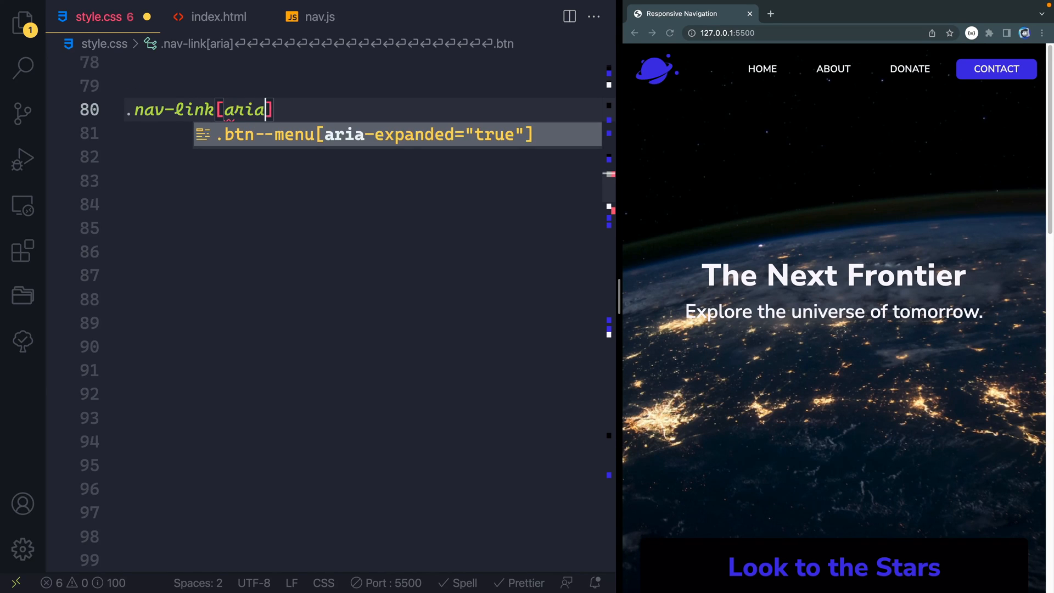
{"action": "type", "text": "-current=\"pa"}
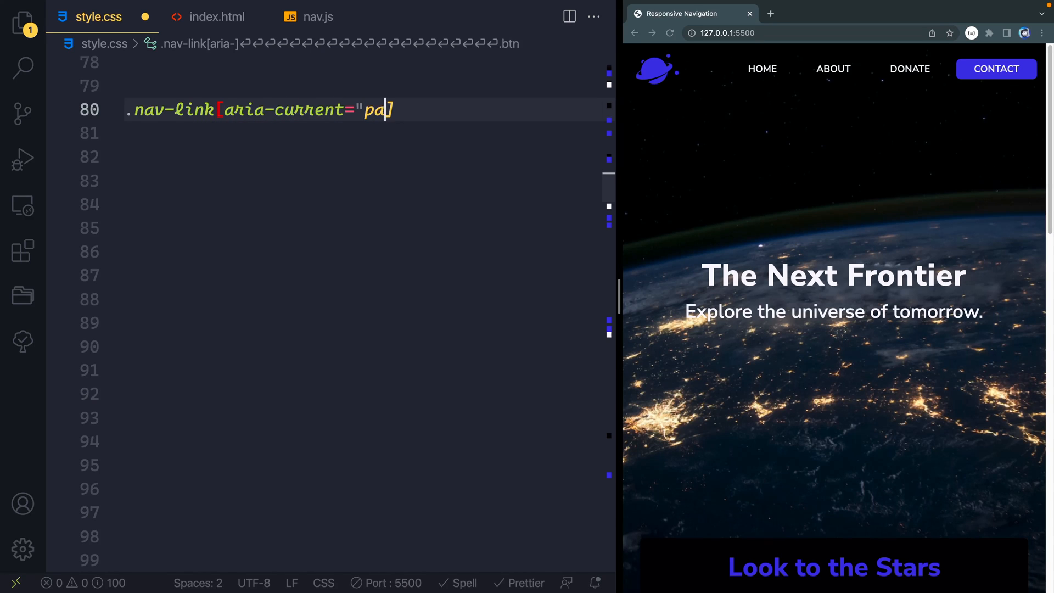
{"action": "type", "text": "ge\"]{"}
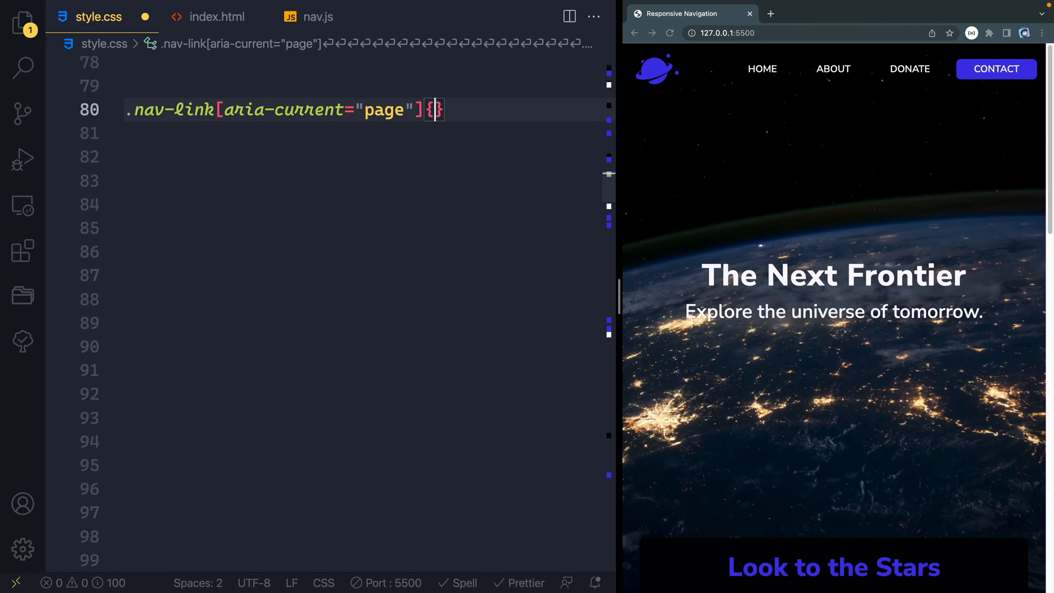
{"action": "key", "text": "Enter"}
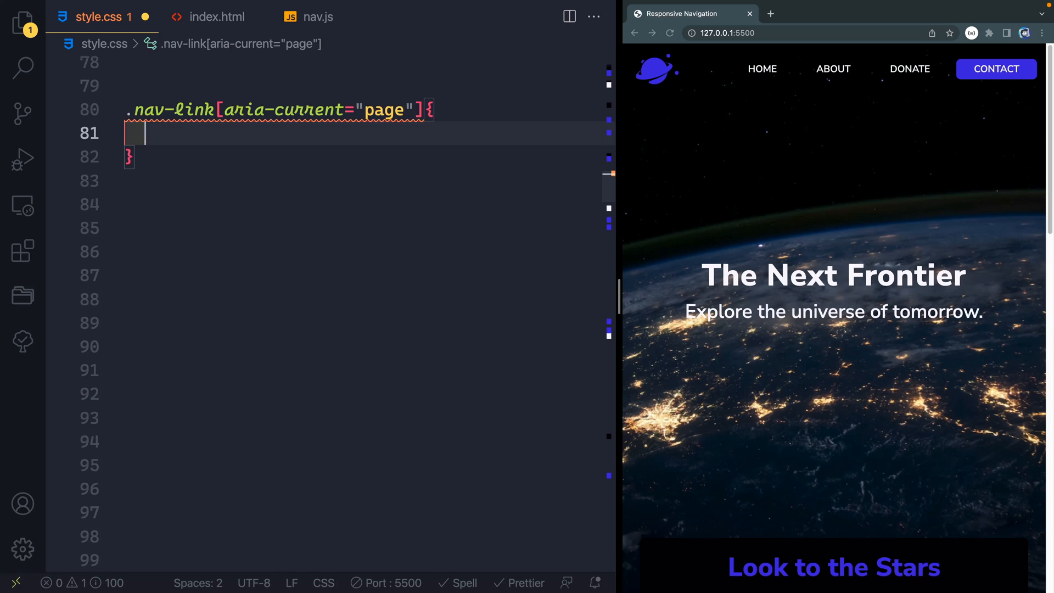
Step: Add a wavy #f8c348 0.15rem underline with a 0.5rem text-underline-offset
{"action": "type", "text": "text-decoration: ;"}
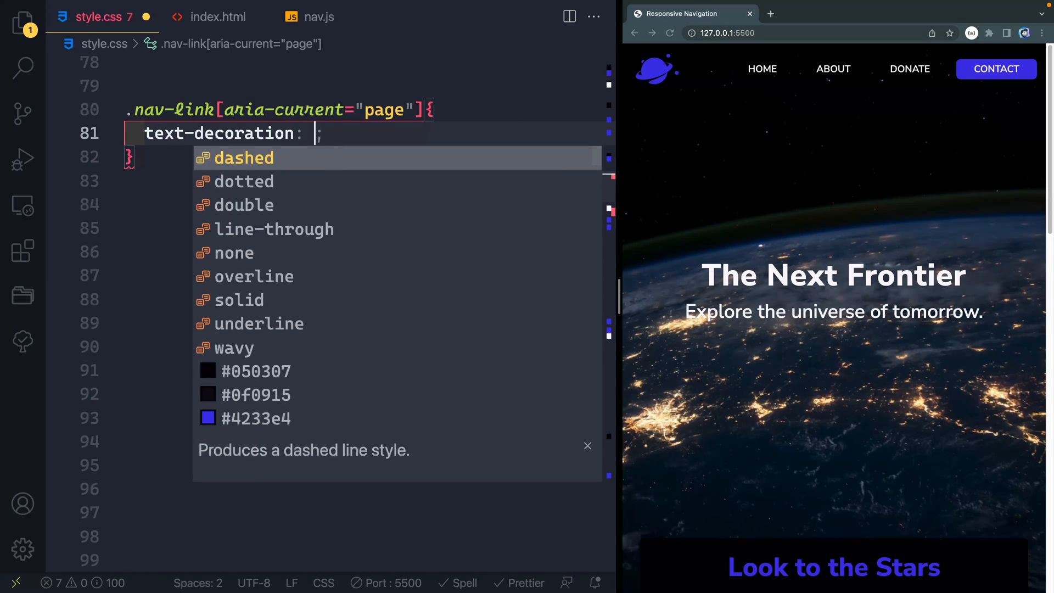
{"action": "type", "text": "unerlin"}
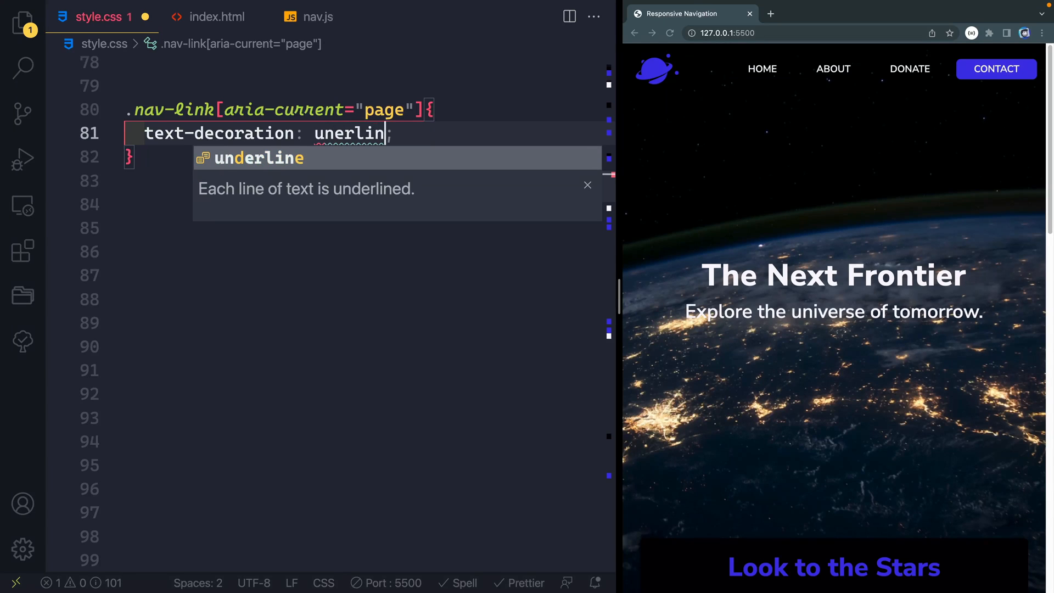
{"action": "type", "text": "underline wav"}
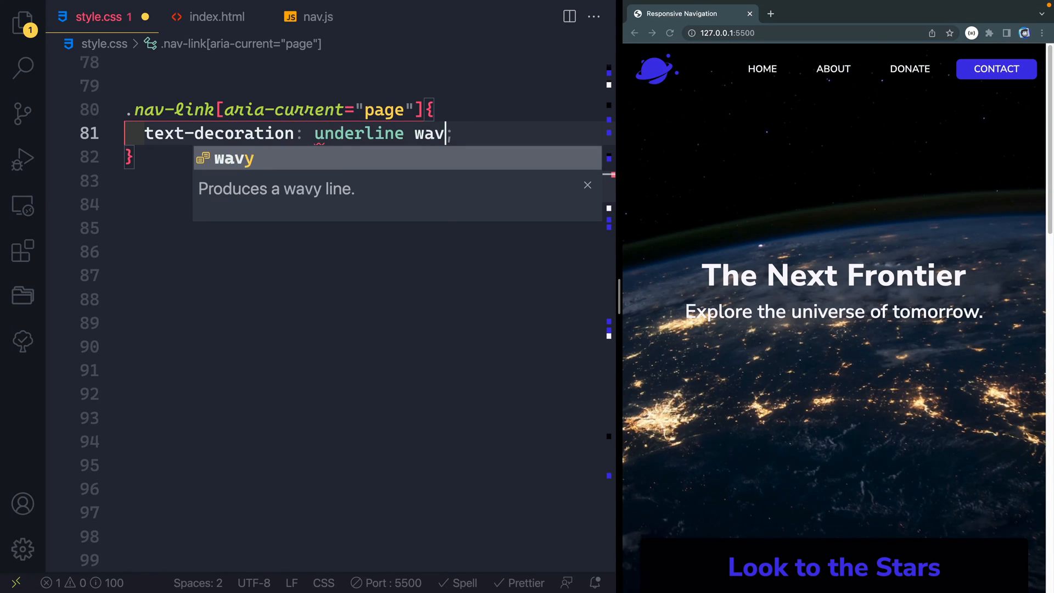
{"action": "type", "text": "#f"}
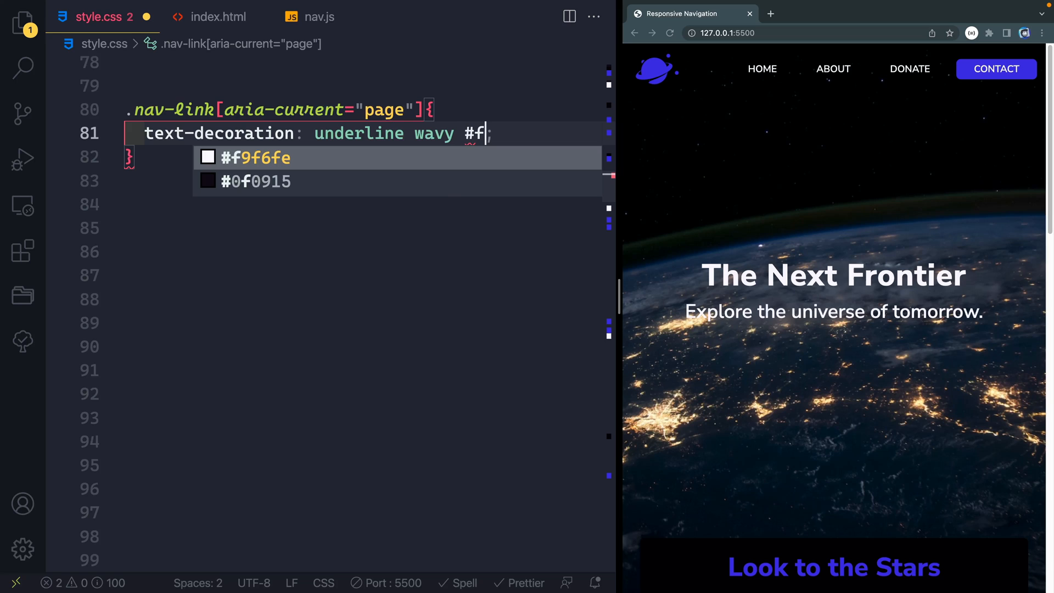
{"action": "type", "text": "8c3"}
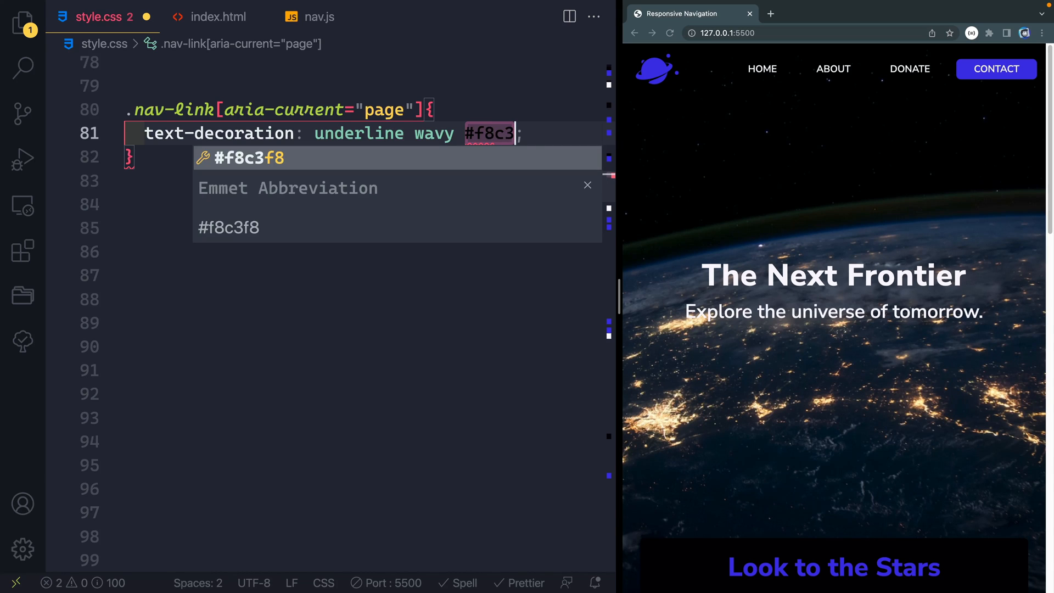
{"action": "type", "text": "487"}
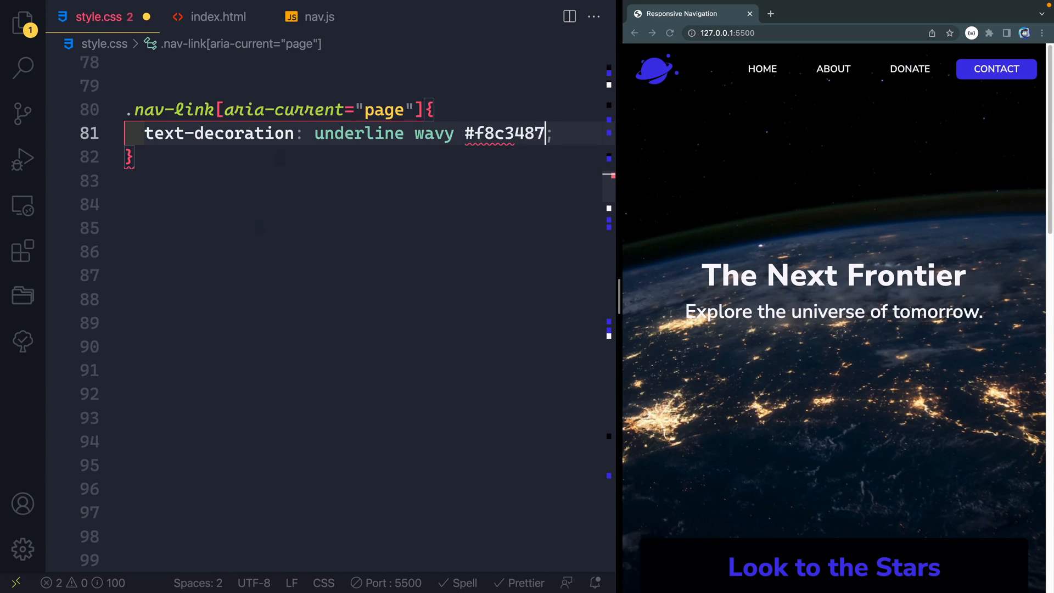
{"action": "key", "text": "Backspace"}
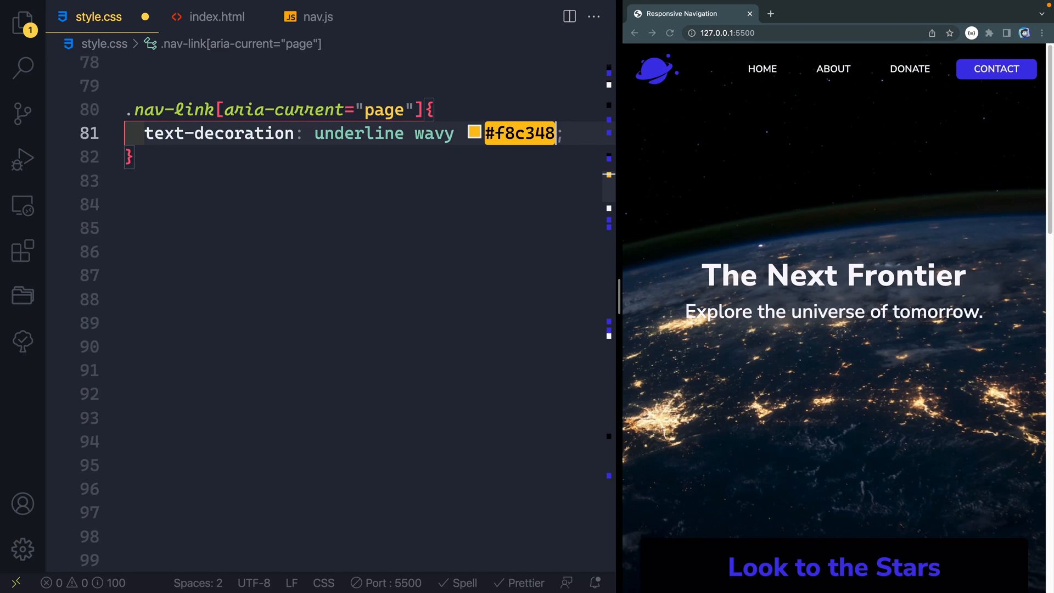
{"action": "type", "text": "0.15rem"}
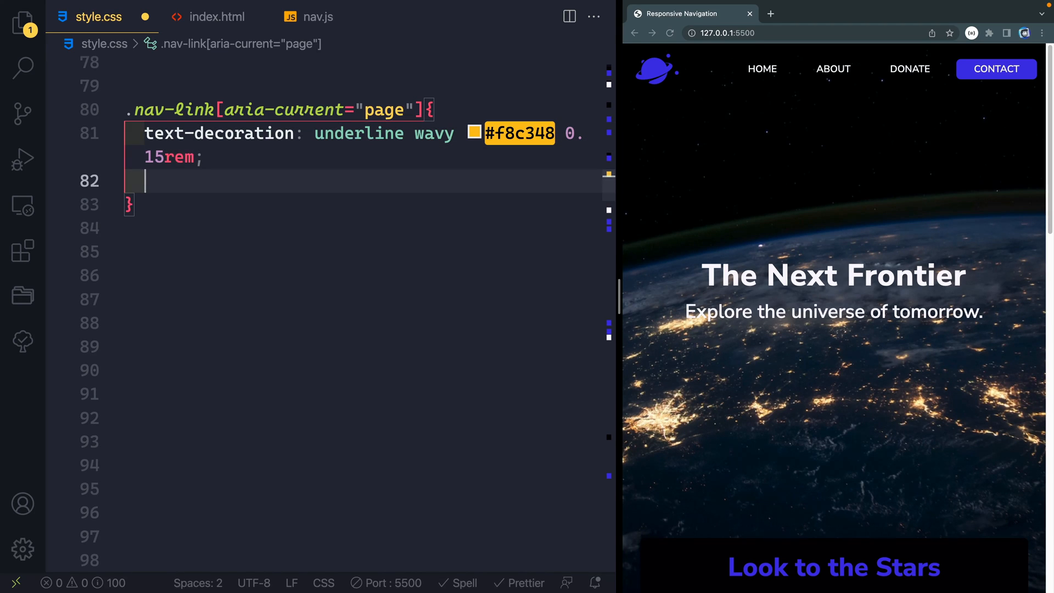
{"action": "type", "text": "text-underline-offset: ;"}
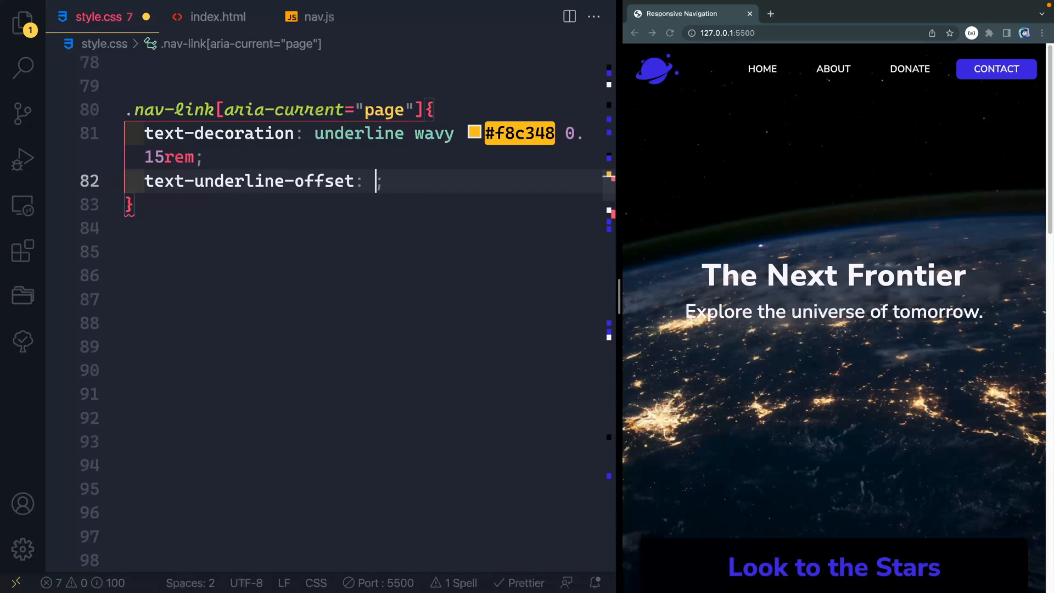
{"action": "type", "text": "0.5rem"}
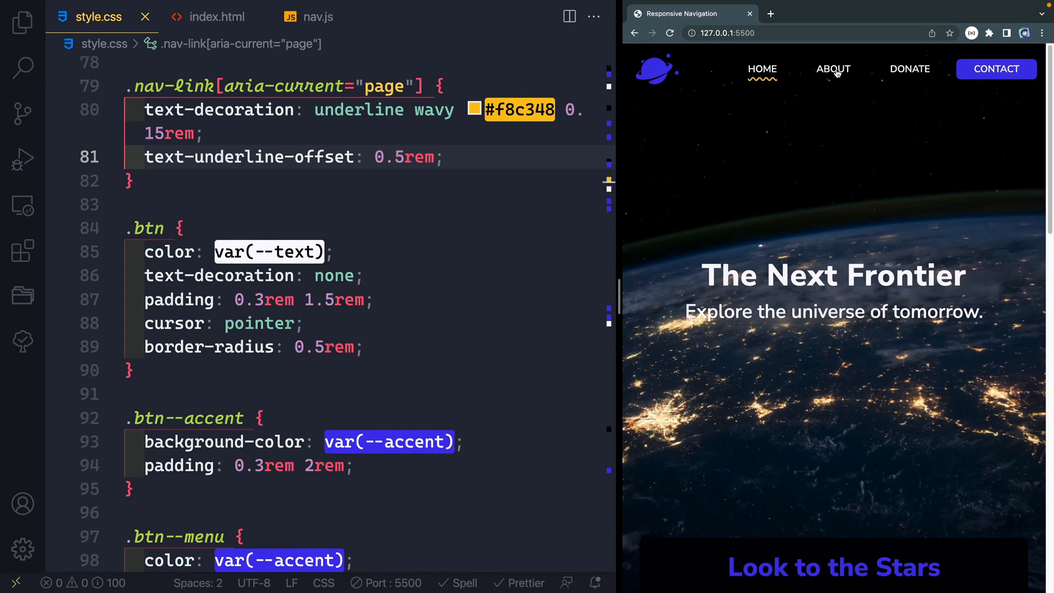
Step: Test the underline on About and Home, remove Home's aria-current, and open nav.js
{"action": "left_click", "coordinate": [832, 69]}
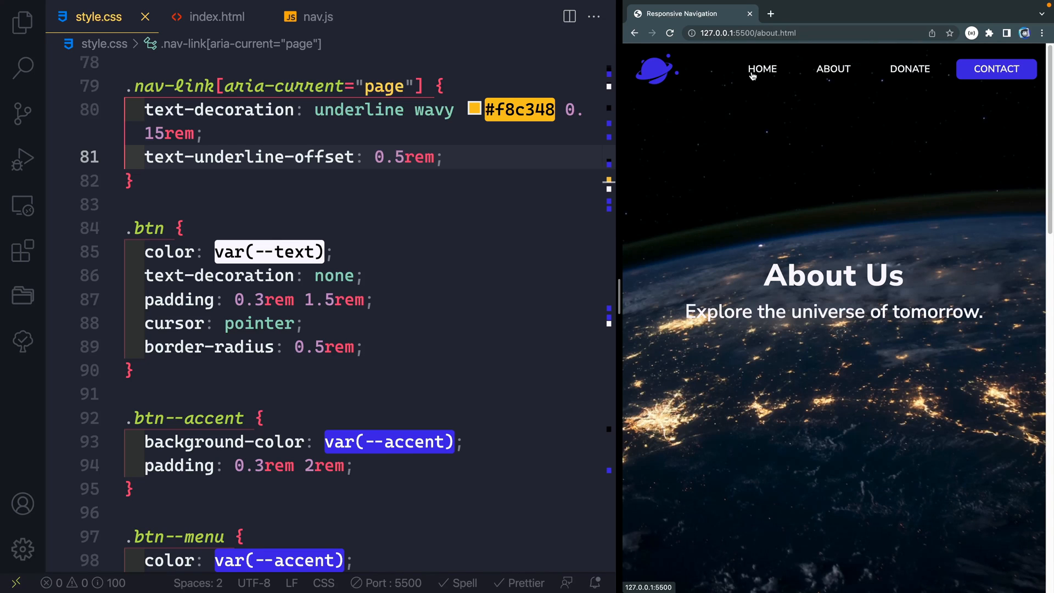
{"action": "left_click", "coordinate": [761, 69]}
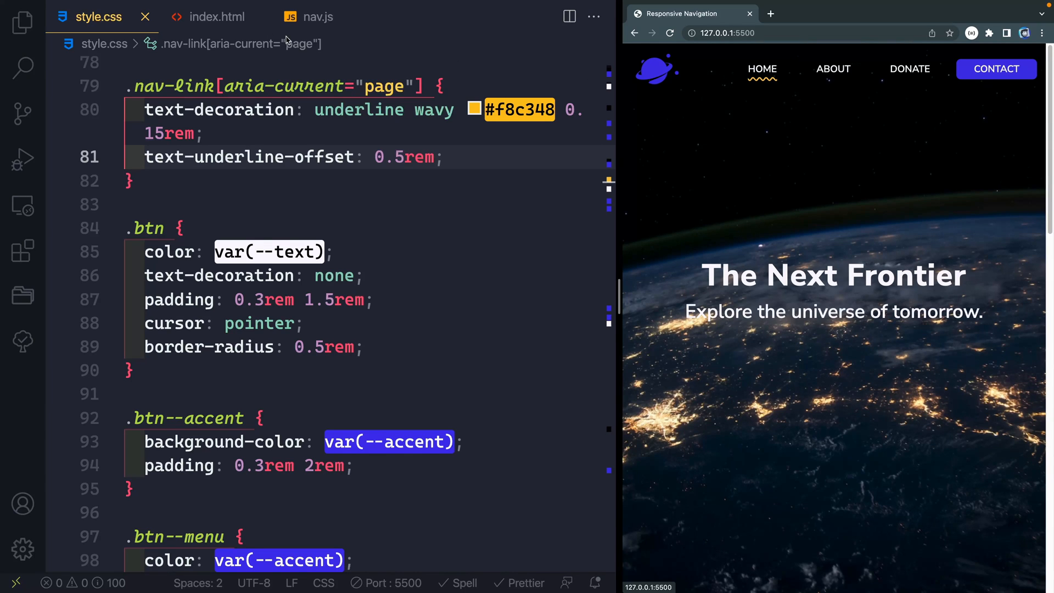
{"action": "left_click", "coordinate": [217, 18]}
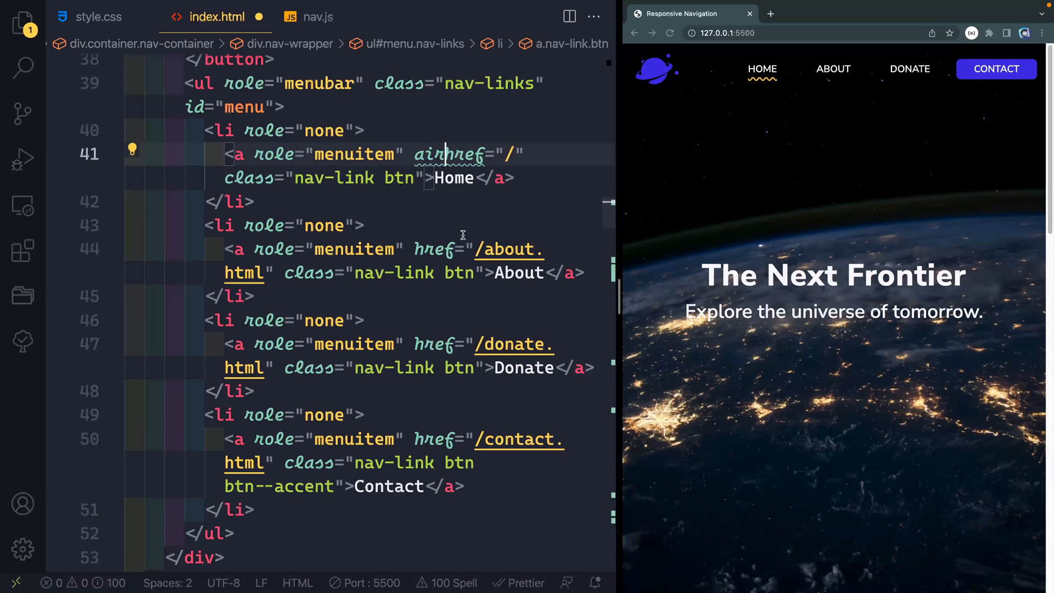
{"action": "left_click", "coordinate": [316, 17]}
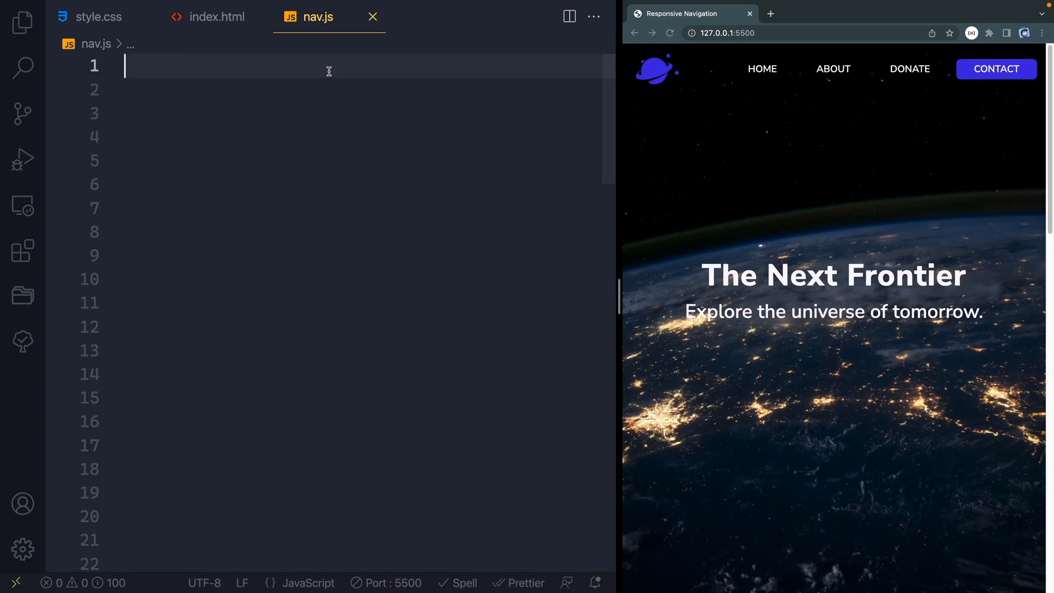
Step: Loop over document.querySelectorAll('.nav-link') with forEach, logging each link
{"action": "type", "text": "document.querySelectorAll('"}
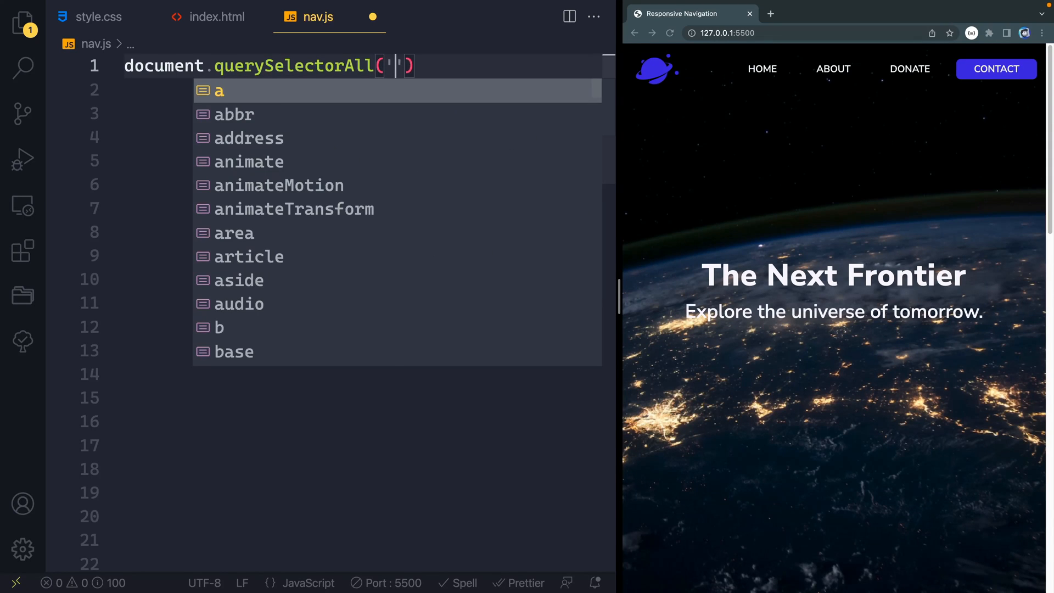
{"action": "type", "text": ".nav-lin"}
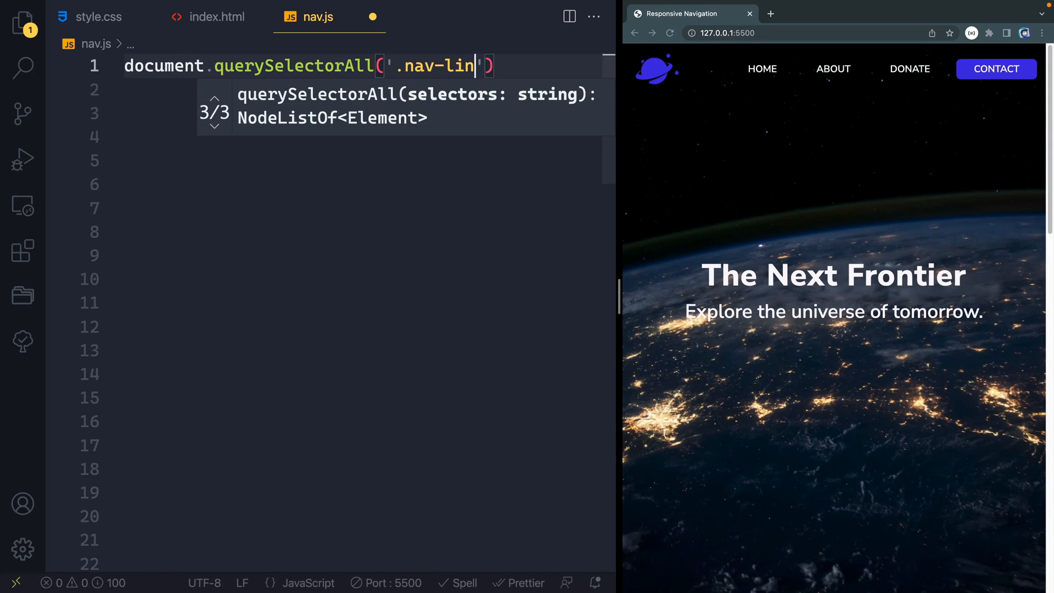
{"action": "type", "text": "k').forEach"}
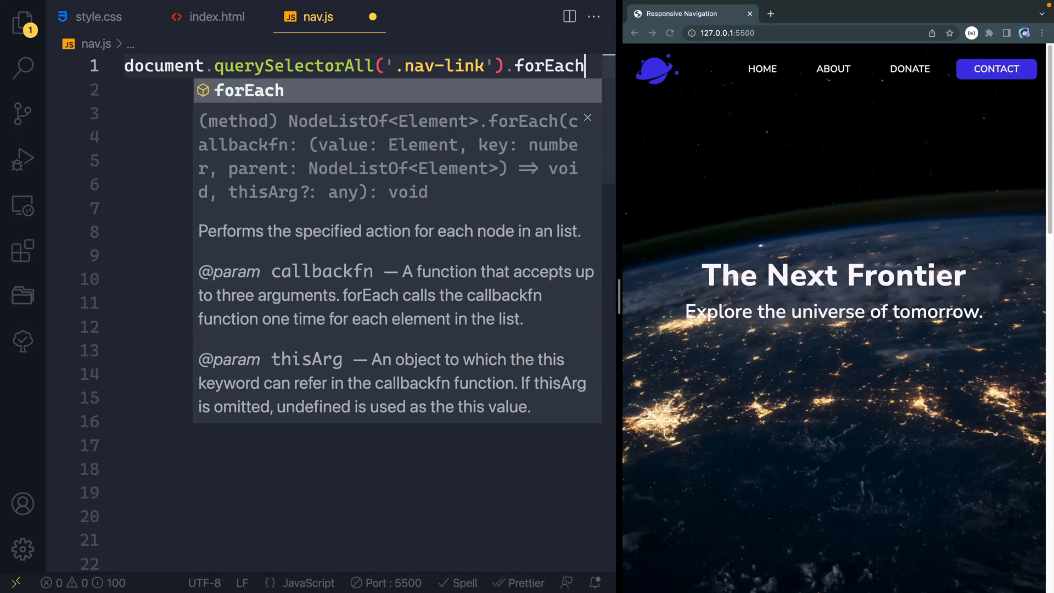
{"action": "type", "text": "()"}
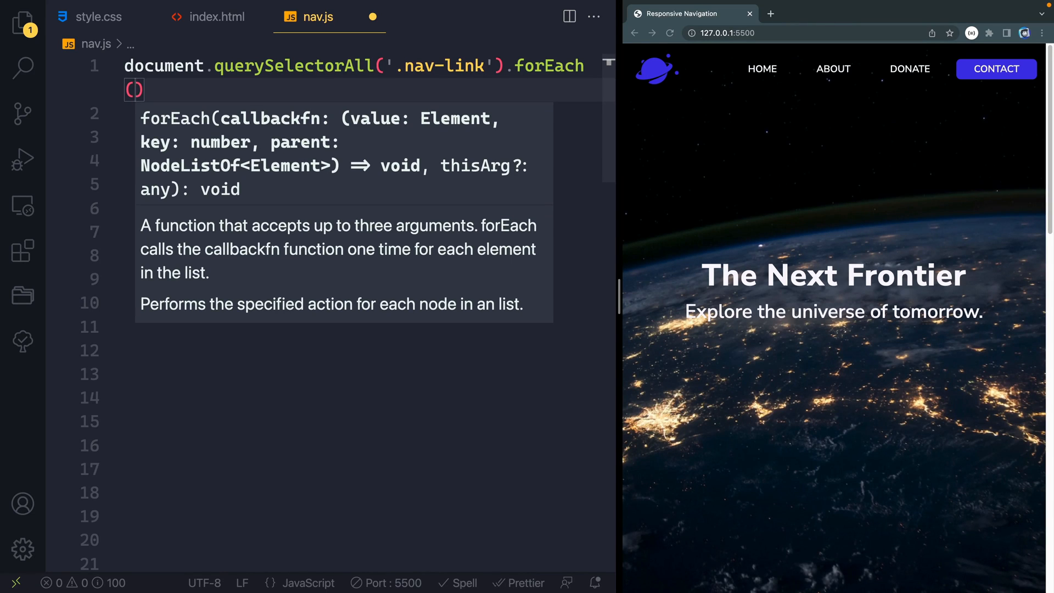
{"action": "type", "text": "Link"}
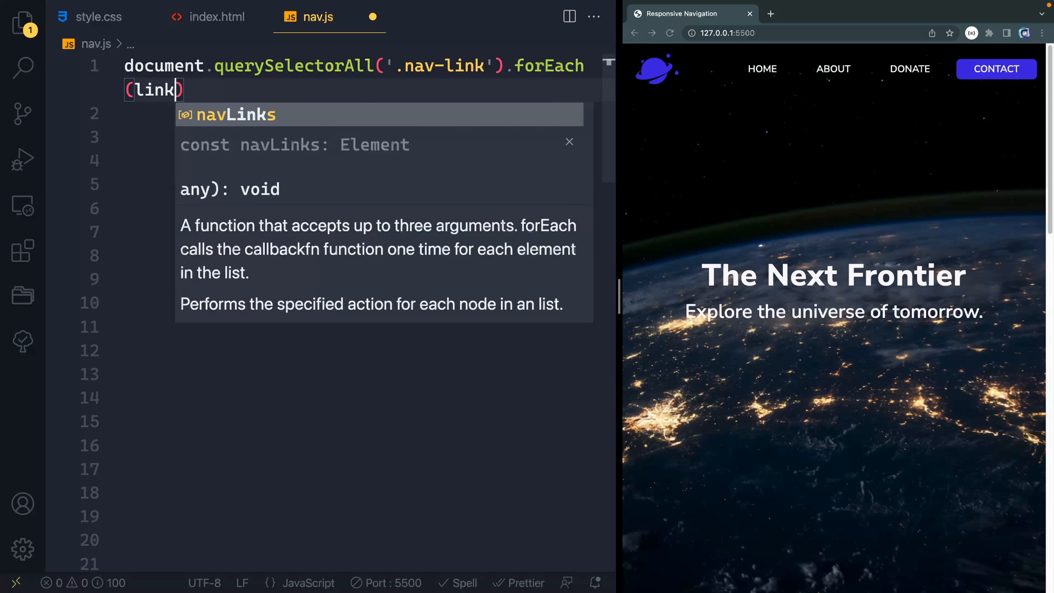
{"action": "type", "text": "= >"}
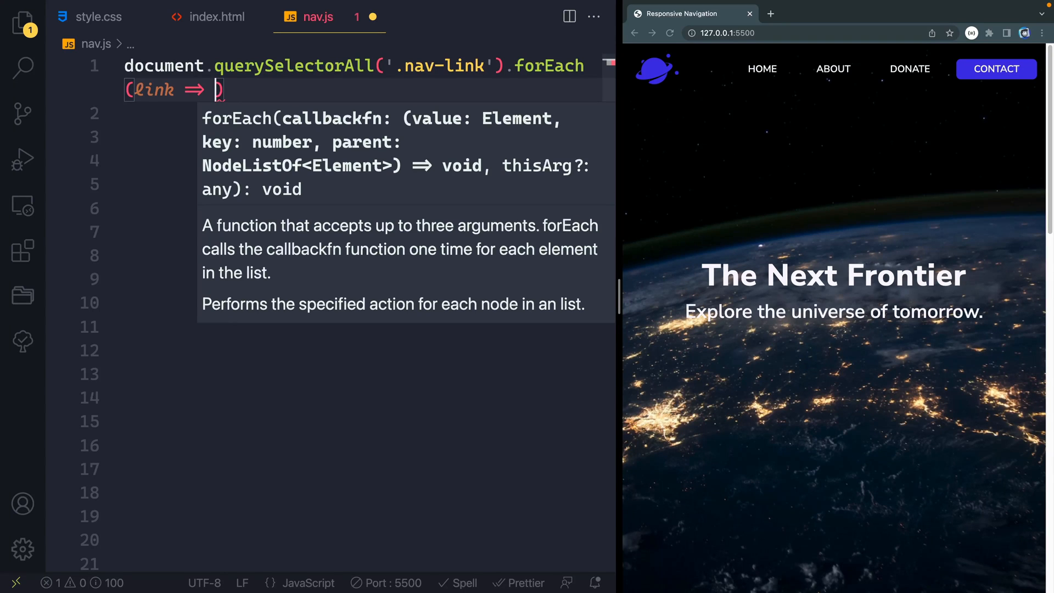
{"action": "type", "text": "{"}
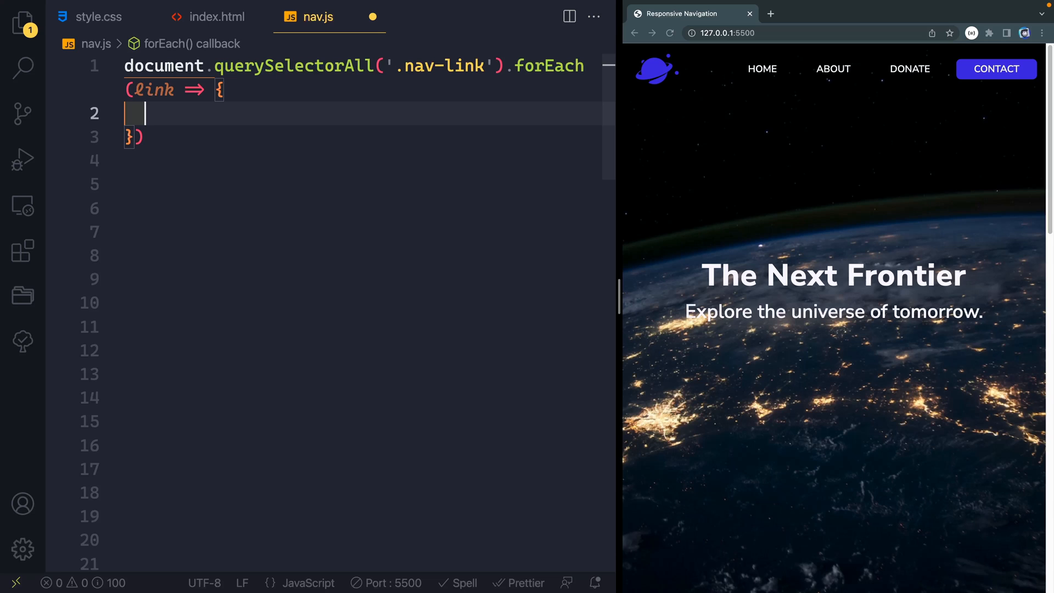
{"action": "type", "text": "console.log(link)"}
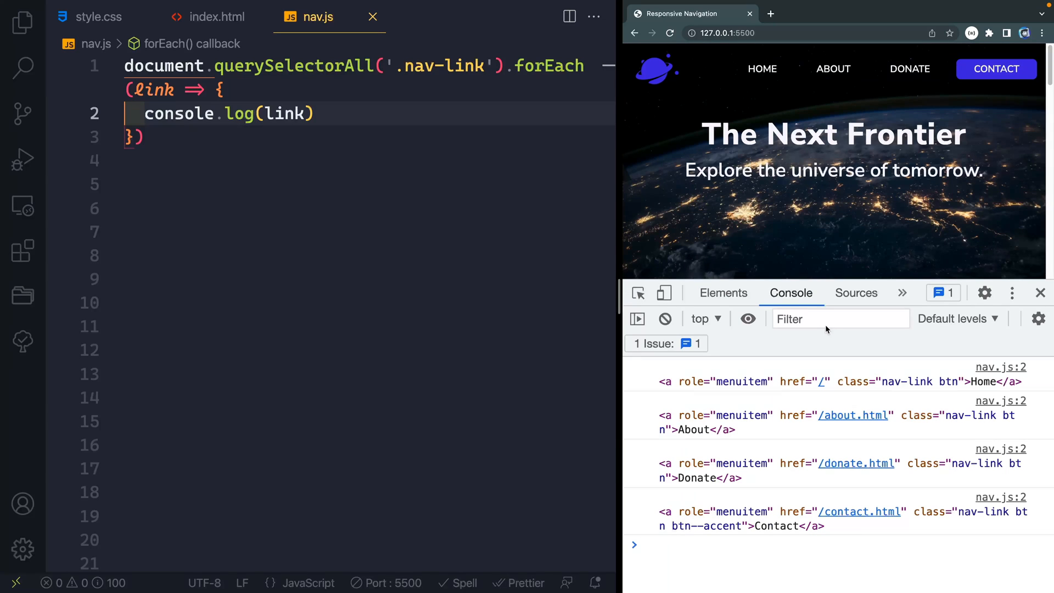
{"action": "mouse_move", "coordinate": [668, 381]}
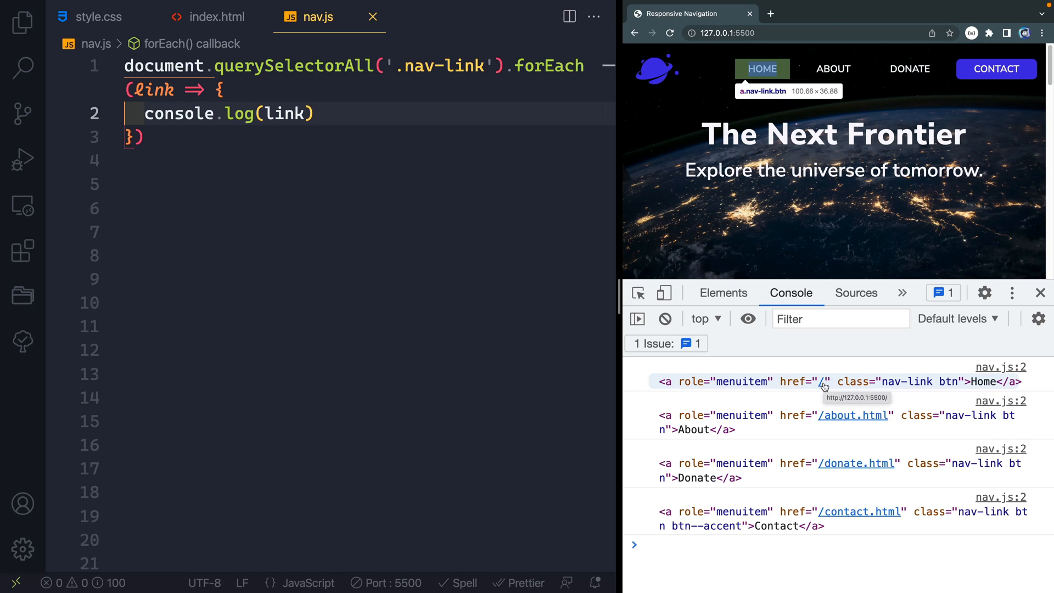
Step: Change the log to console.log(link.href) and enter window in the Chrome console
{"action": "double_click", "coordinate": [285, 113]}
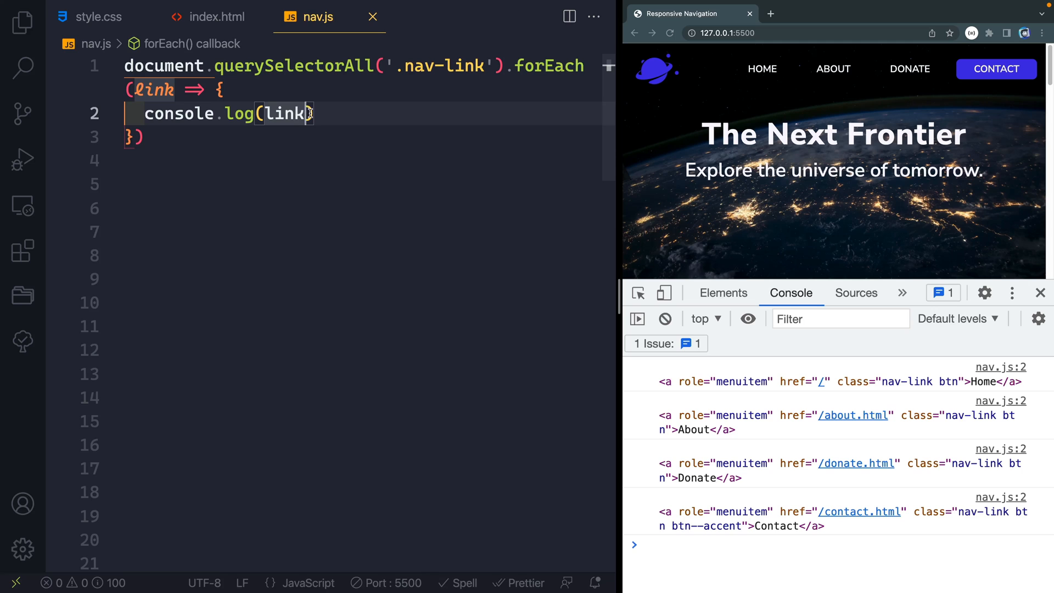
{"action": "type", "text": "."}
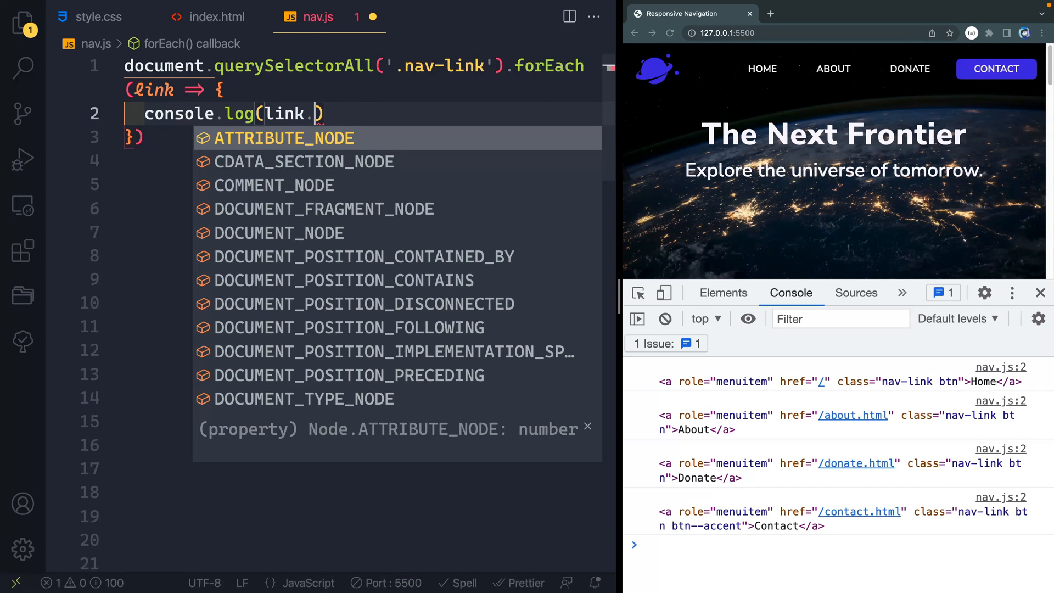
{"action": "type", "text": "href"}
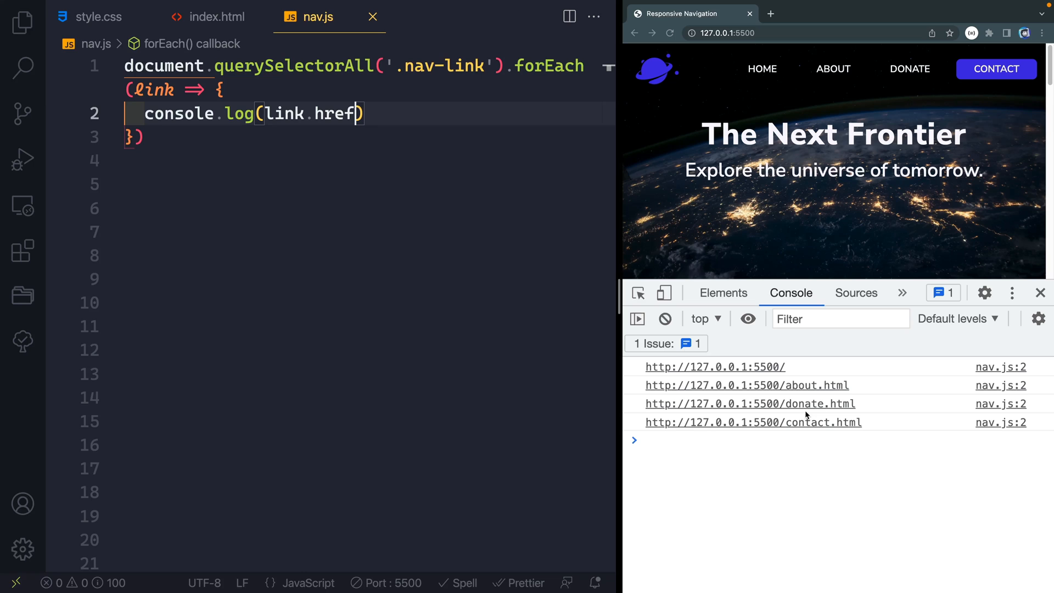
{"action": "type", "text": "window"}
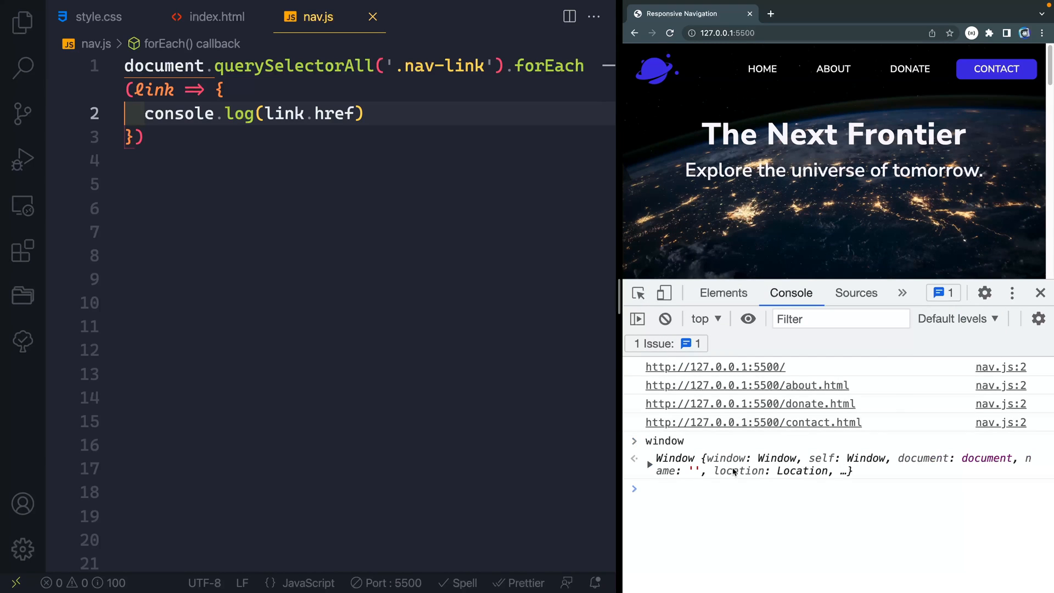
Step: Expand the logged Window object, scroll down, and unfold location to see href
{"action": "left_click", "coordinate": [650, 465]}
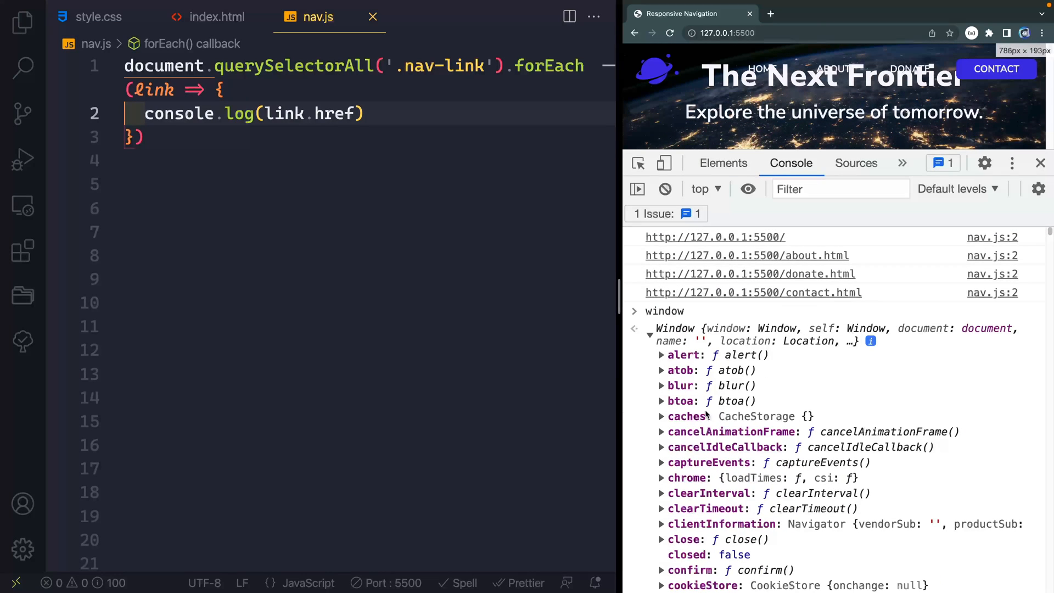
{"action": "scroll", "scroll_direction": "down", "scroll_amount": 3}
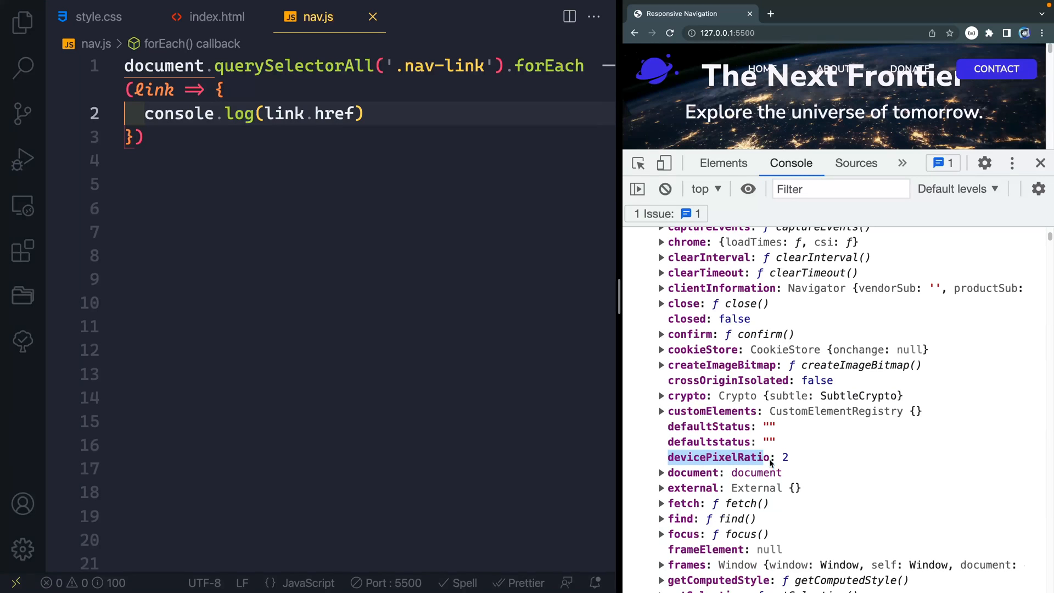
{"action": "scroll", "scroll_direction": "down", "scroll_amount": 3}
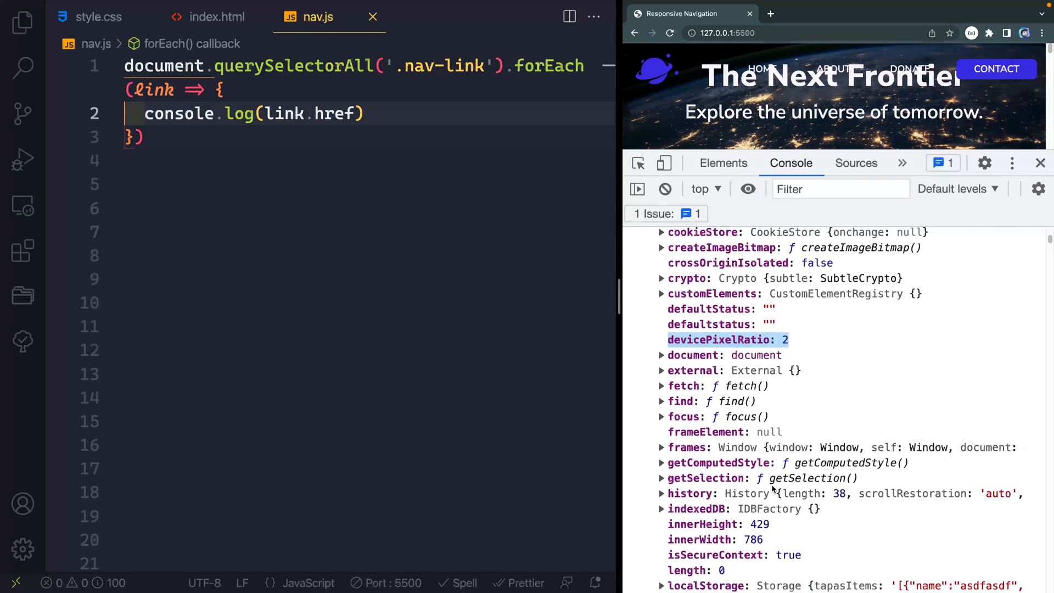
{"action": "scroll", "scroll_direction": "down", "scroll_amount": 3}
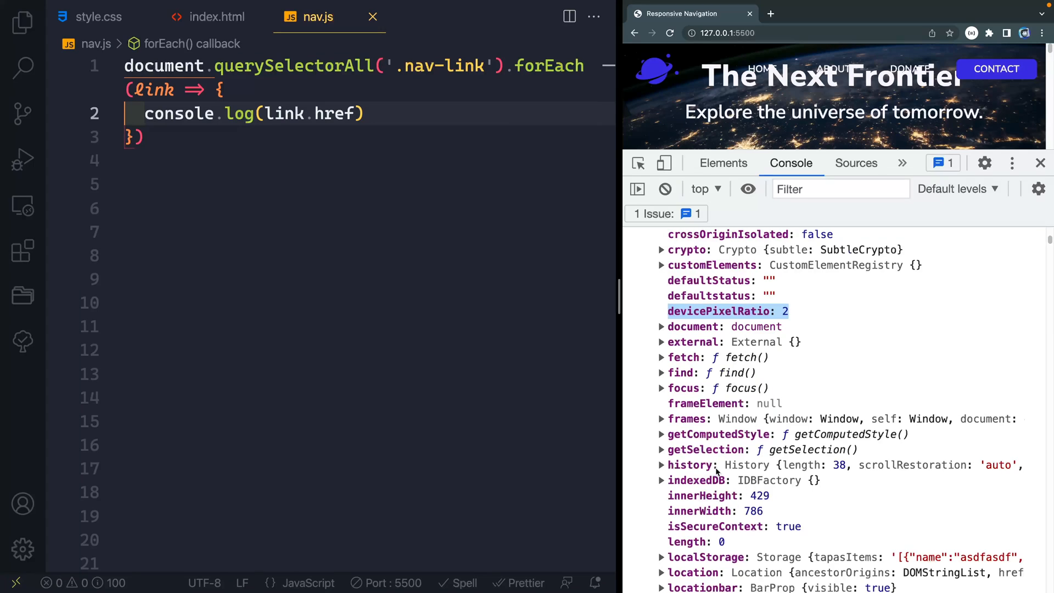
{"action": "scroll", "scroll_direction": "down", "scroll_amount": 3}
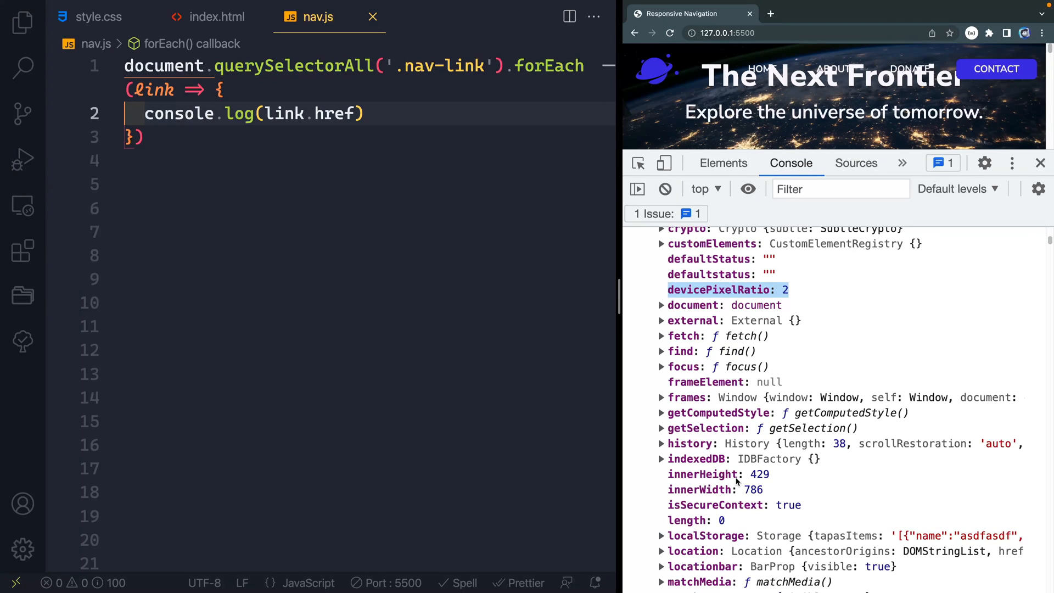
{"action": "scroll", "scroll_direction": "down", "scroll_amount": 3}
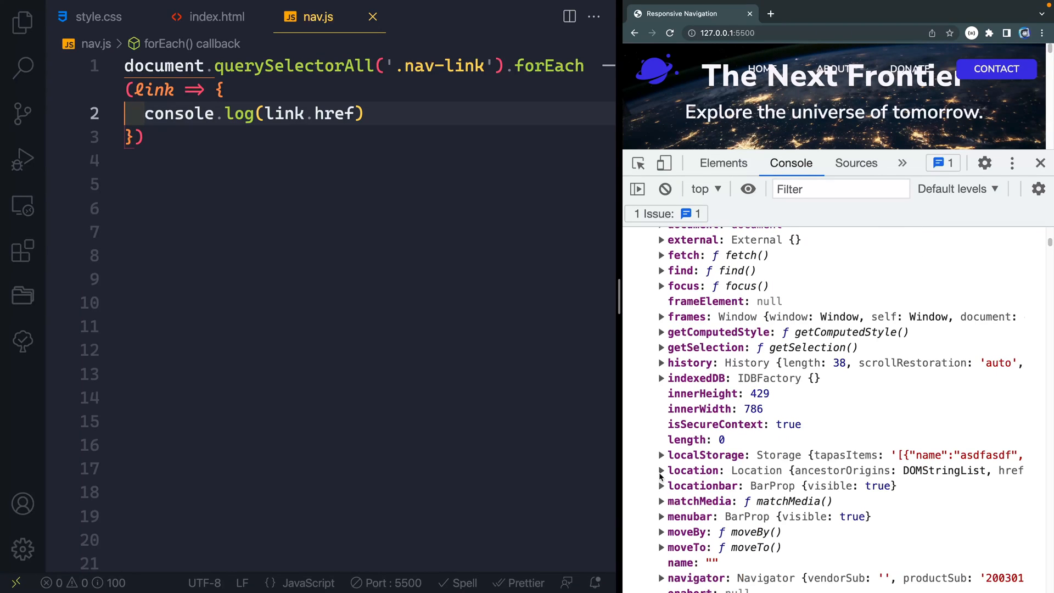
{"action": "left_click", "coordinate": [662, 470]}
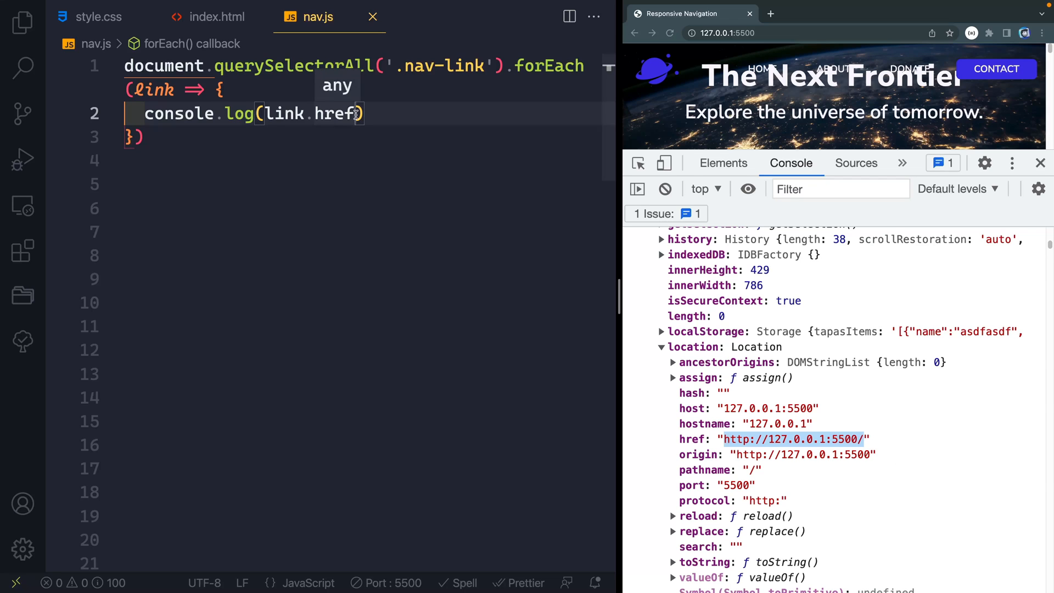
Step: Log window.location.href beside each link.href and view the output on the About page
{"action": "type", "text": ", windo"}
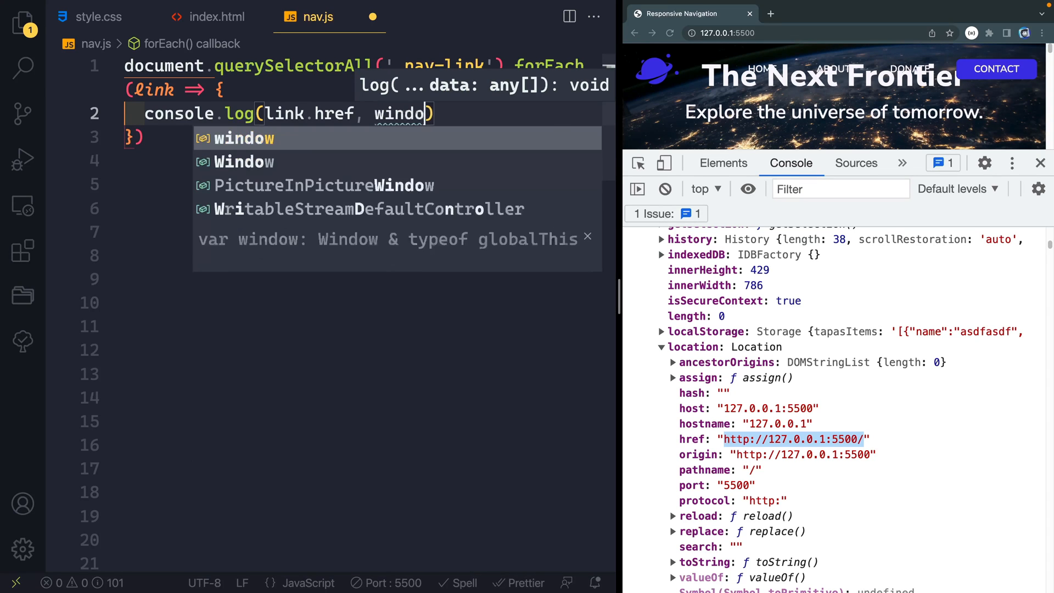
{"action": "type", "text": "w.location.href"}
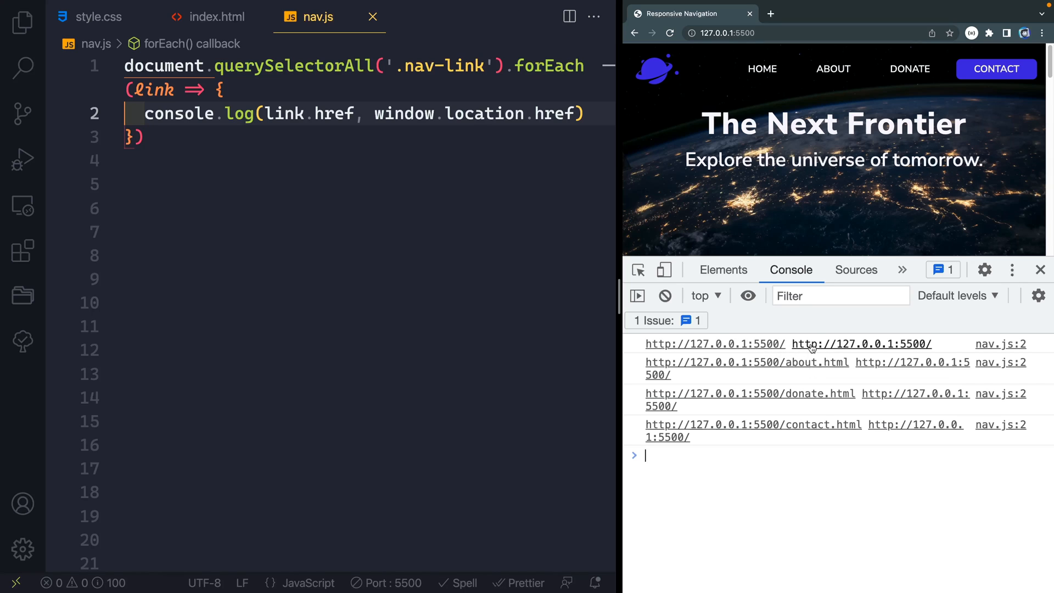
{"action": "left_click", "coordinate": [832, 69]}
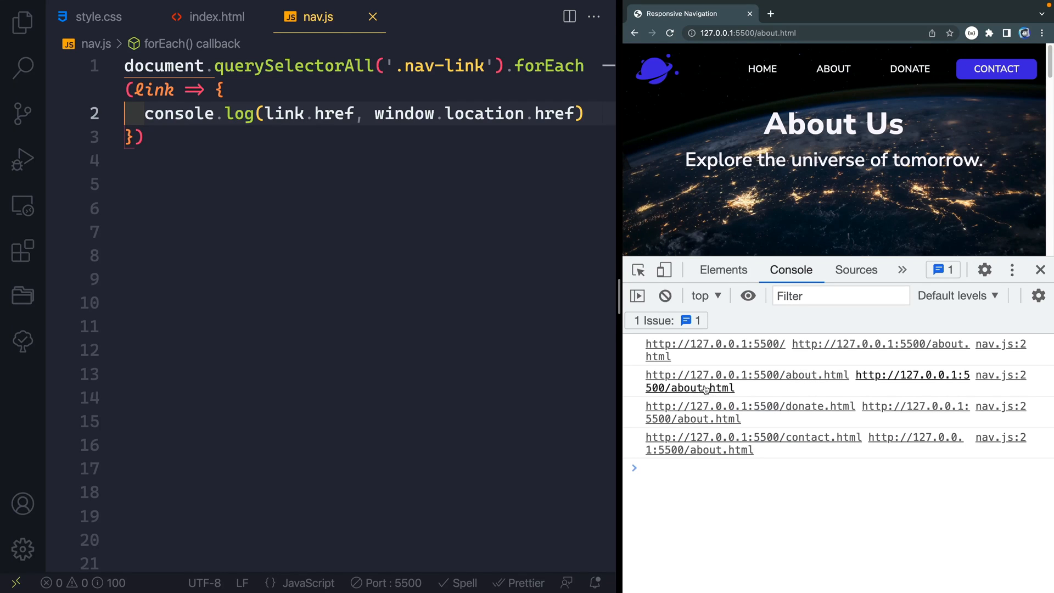
{"action": "mouse_move", "coordinate": [763, 360]}
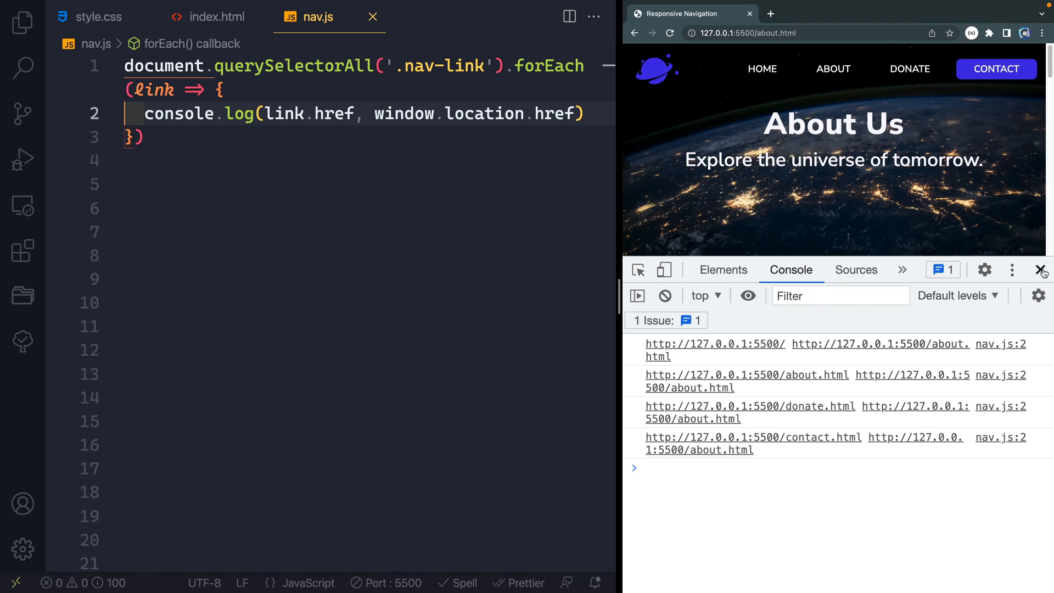
Step: Set aria-current 'page' on the link matching window.location.href, then test Home and Contact
{"action": "left_click", "coordinate": [1043, 269]}
{"action": "type", "text": "if"}
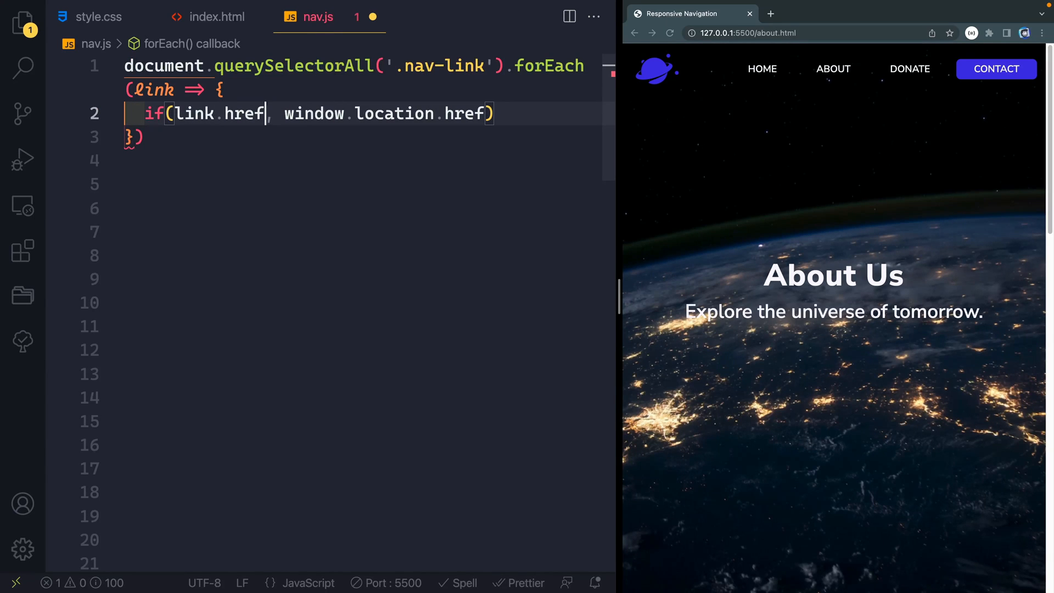
{"action": "key", "text": "Backspace"}
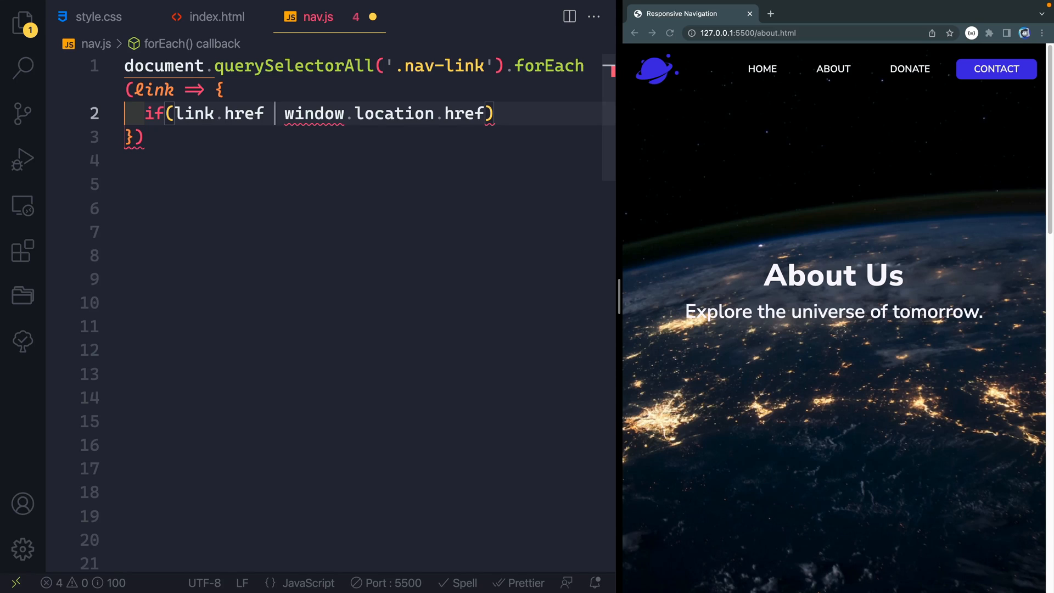
{"action": "type", "text": "==="}
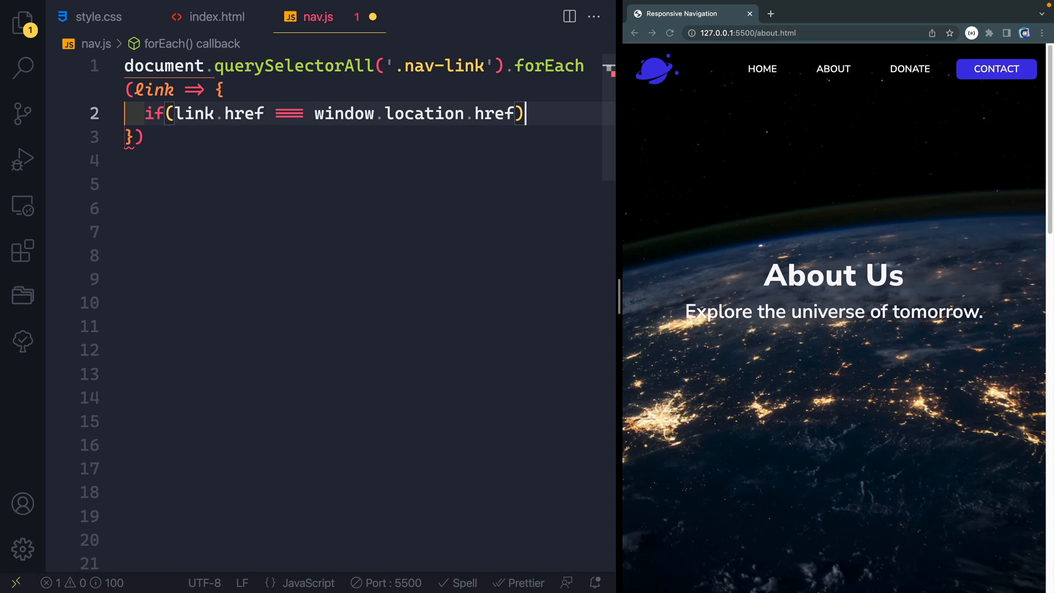
{"action": "type", "text": "{"}
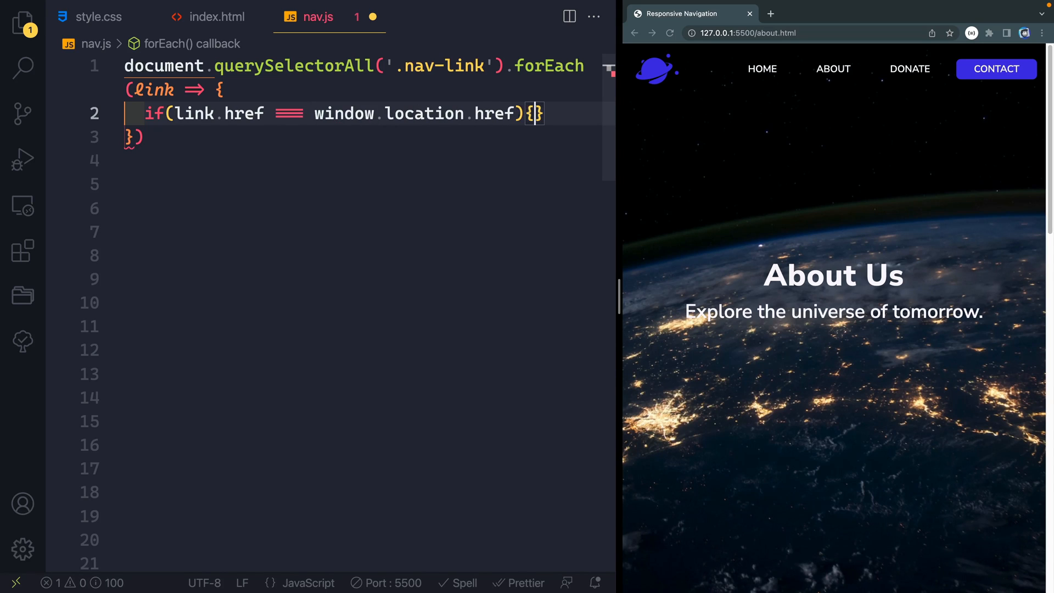
{"action": "type", "text": "link"}
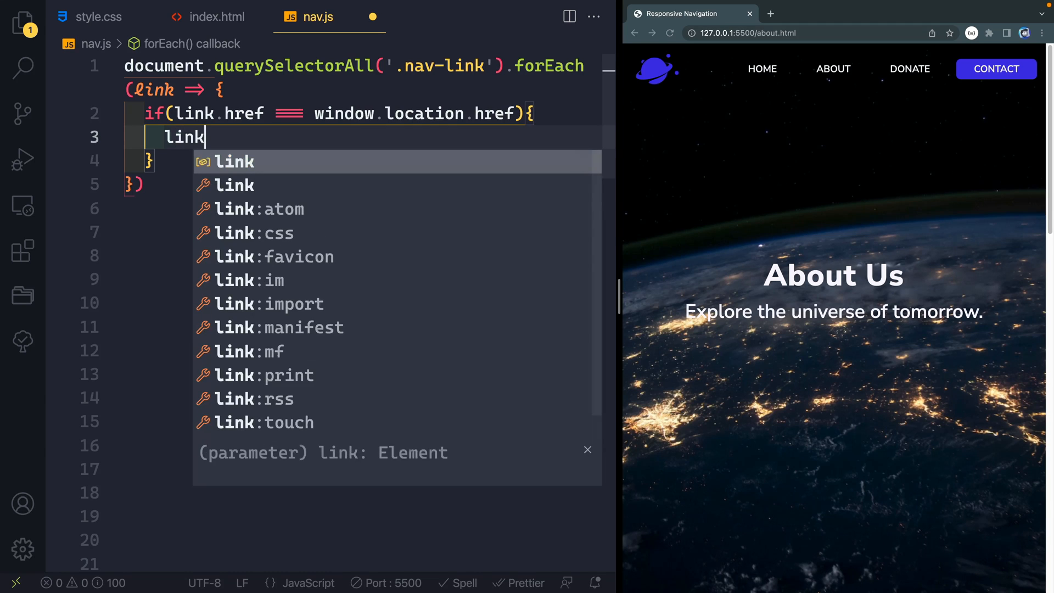
{"action": "type", "text": ".setAttribute("}
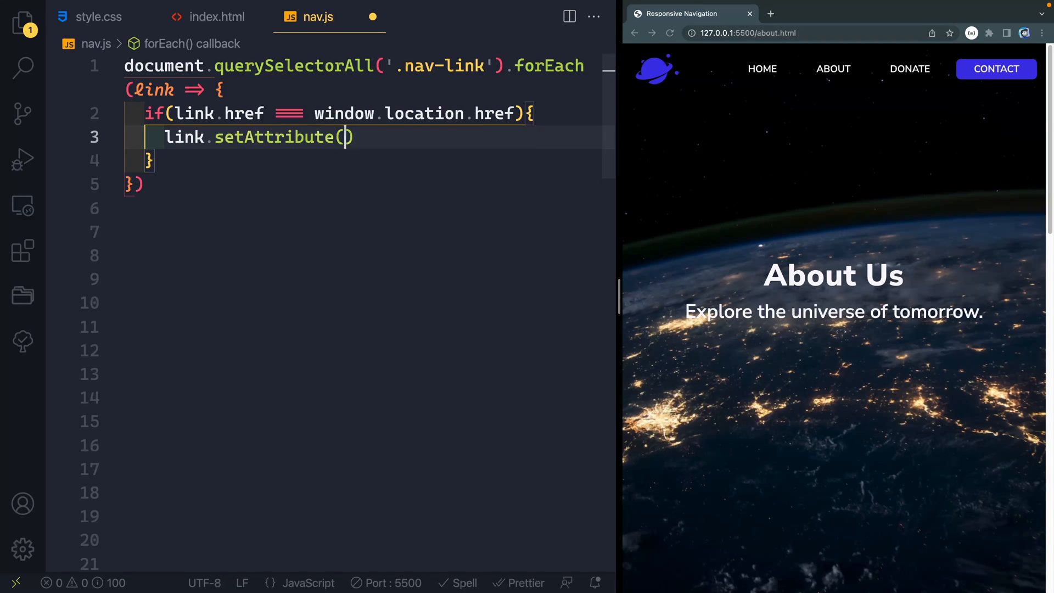
{"action": "type", "text": "'aria-current', '"}
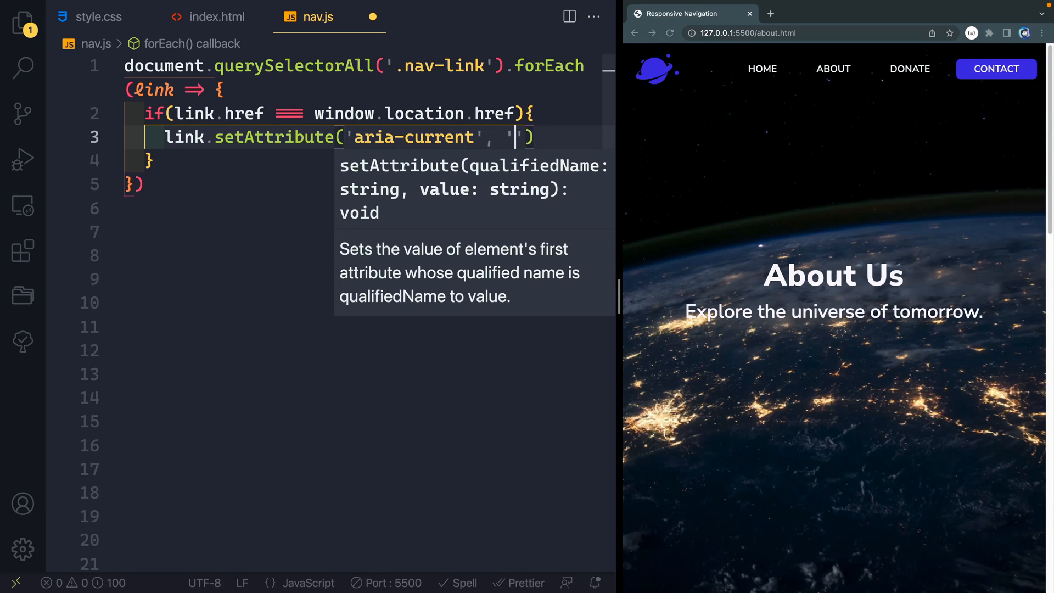
{"action": "type", "text": "page"}
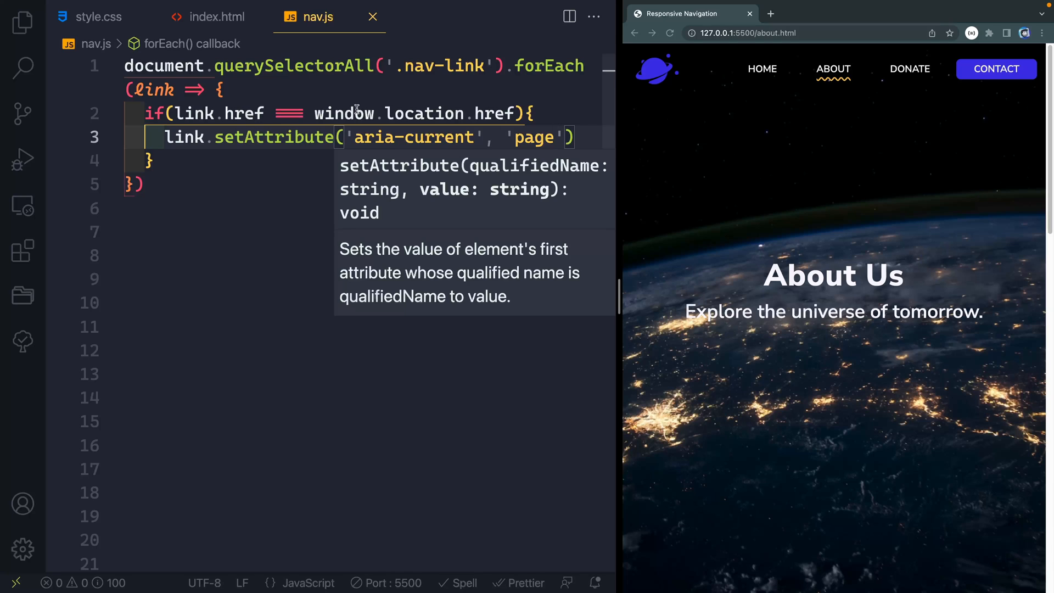
{"action": "left_click", "coordinate": [909, 69]}
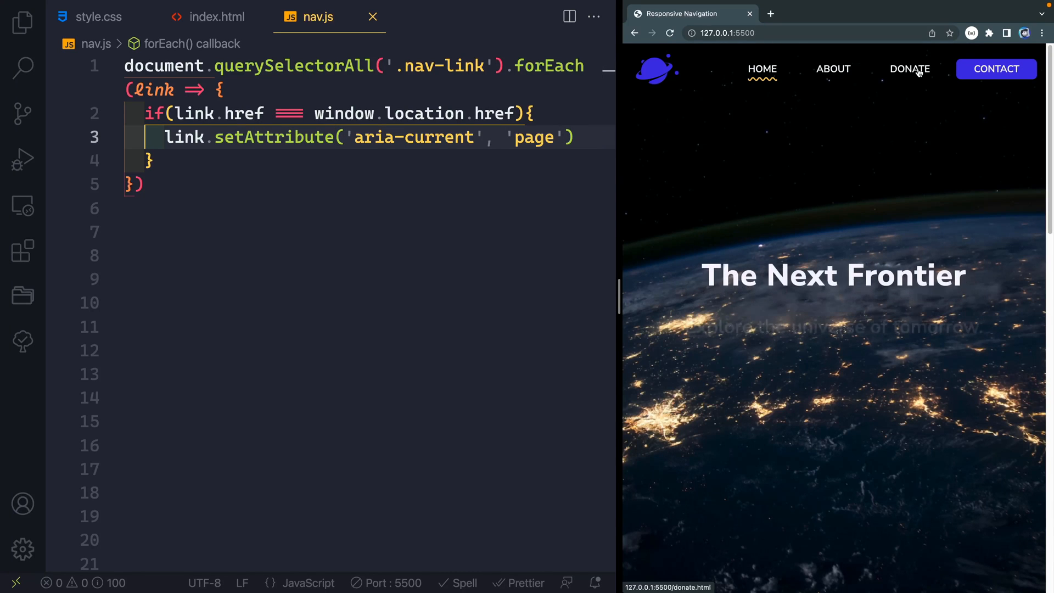
{"action": "left_click", "coordinate": [995, 68]}
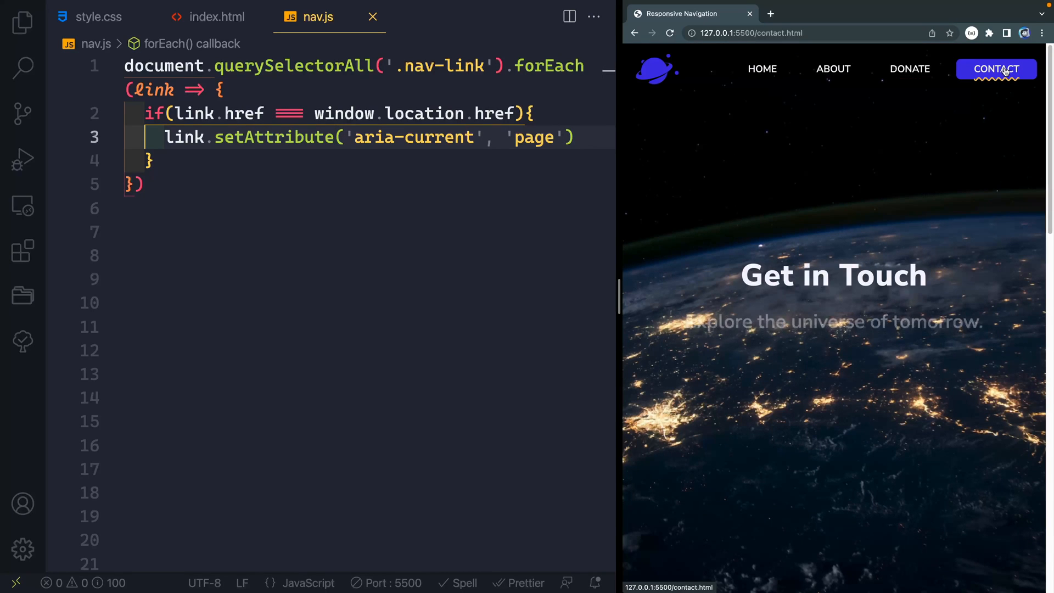